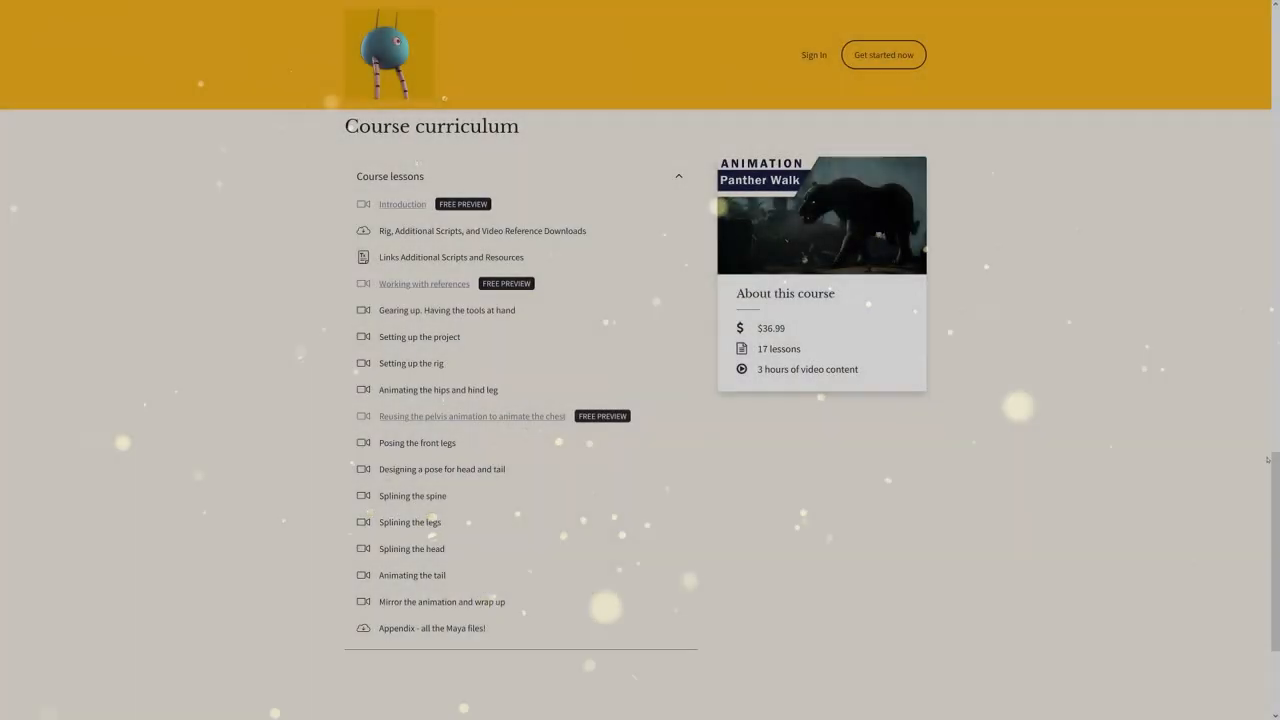
Leave the Panther Walk course page and switch to the PantherRender project's Main level in Unreal
scroll("up", 3)
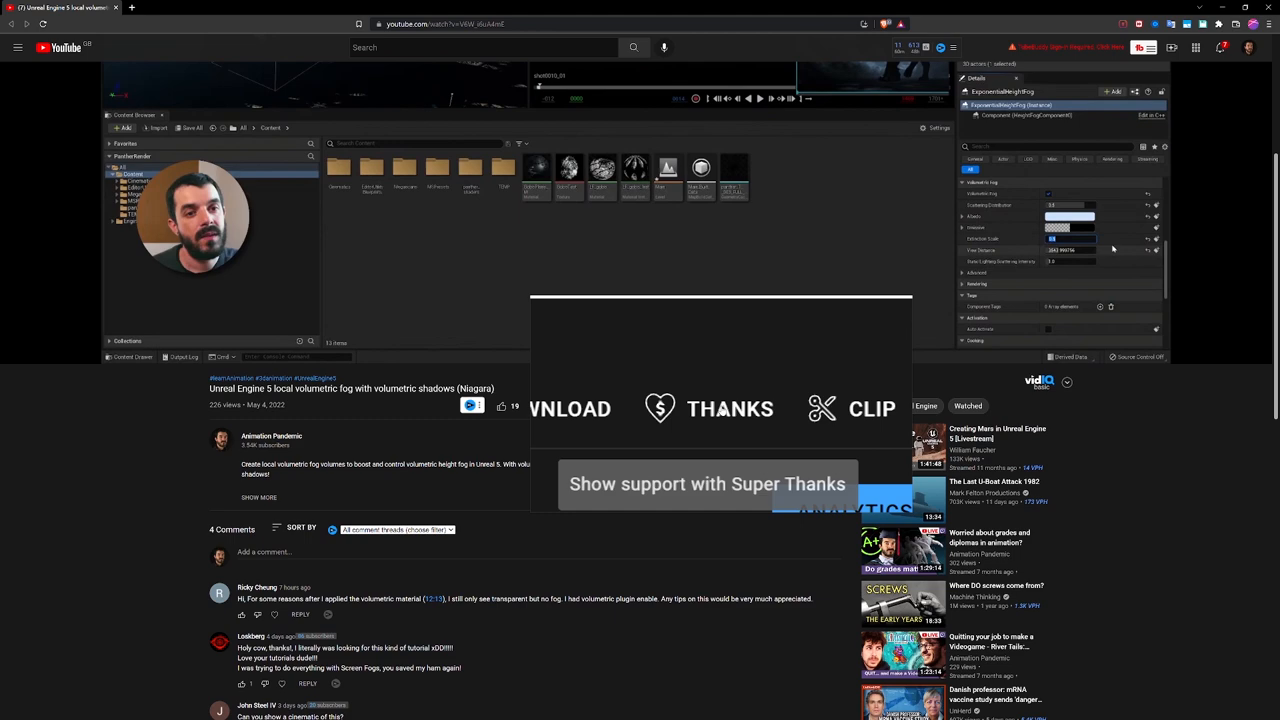
left_click(730, 408)
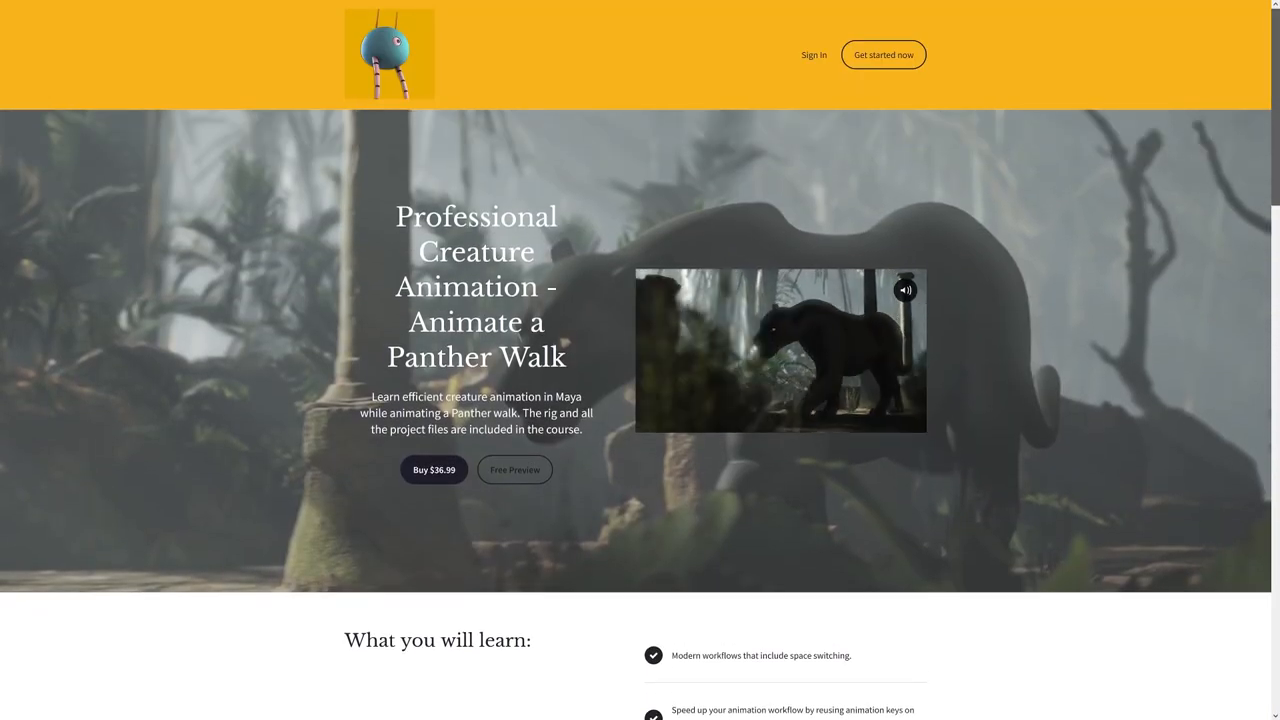
left_click(1202, 215)
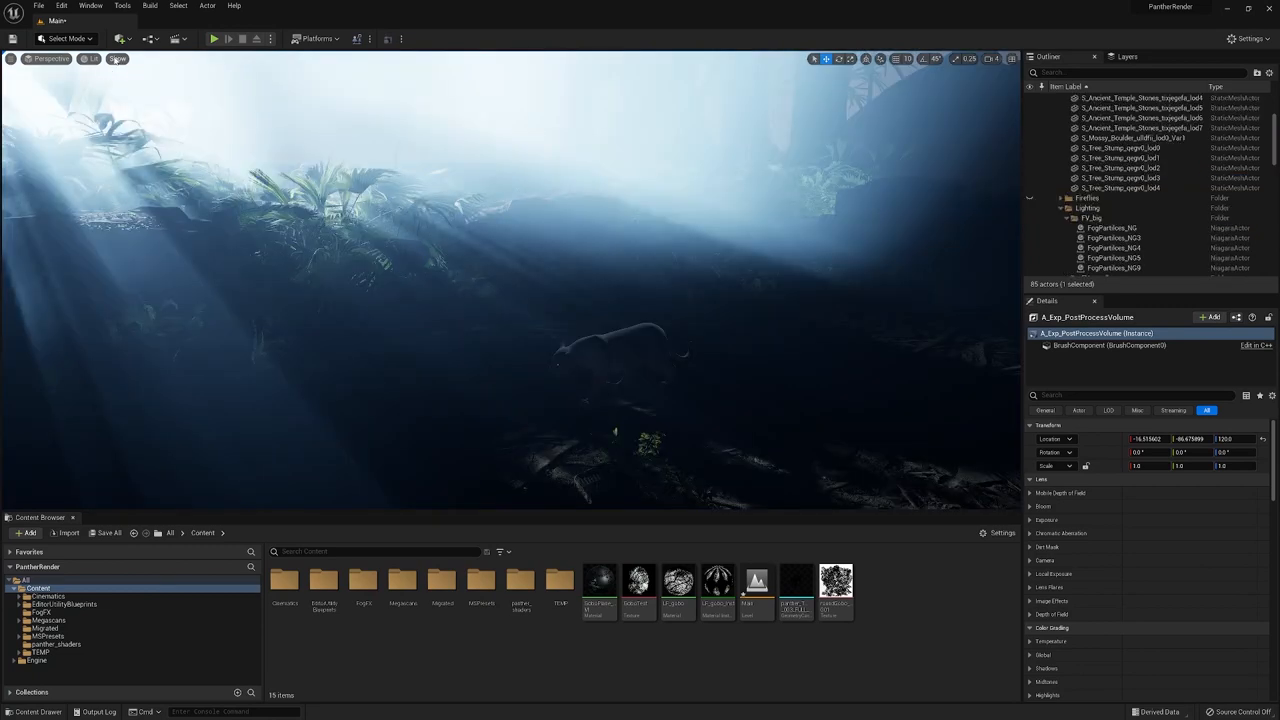
Turn off atmosphere, fog and foliage display via the viewport Show menu's Sprites and Foliage Types
left_click(118, 67)
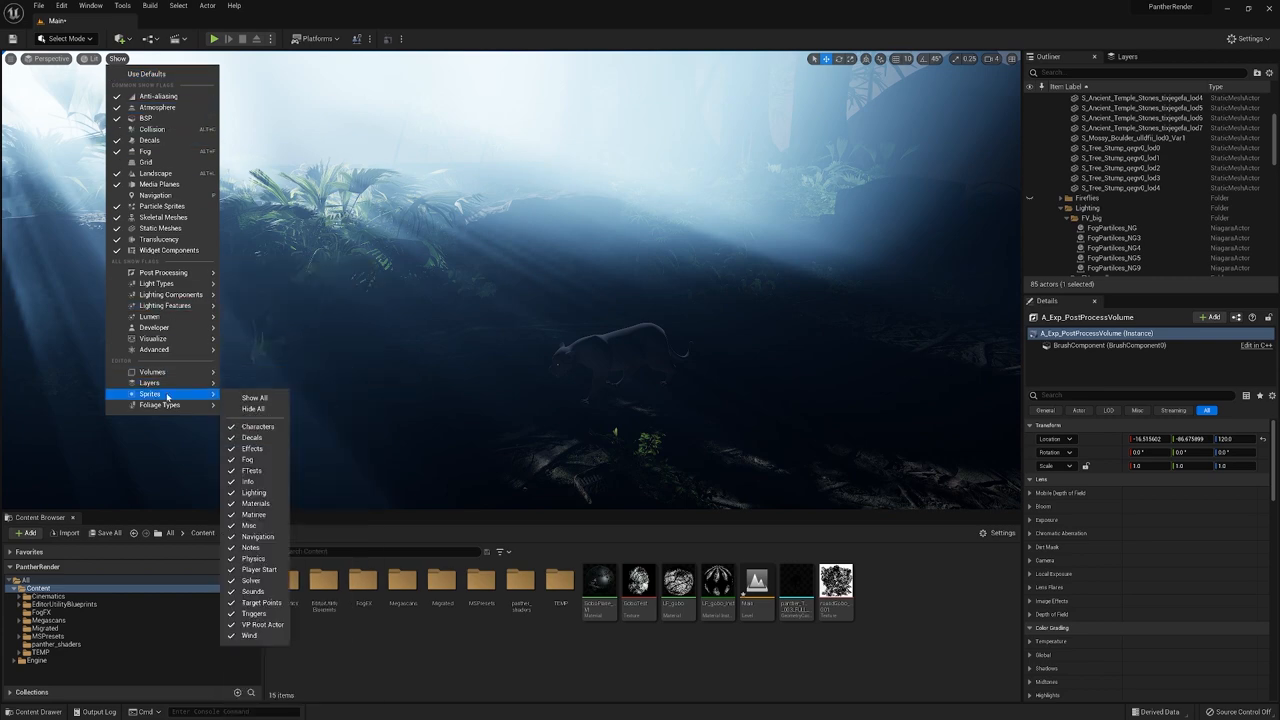
left_click(158, 406)
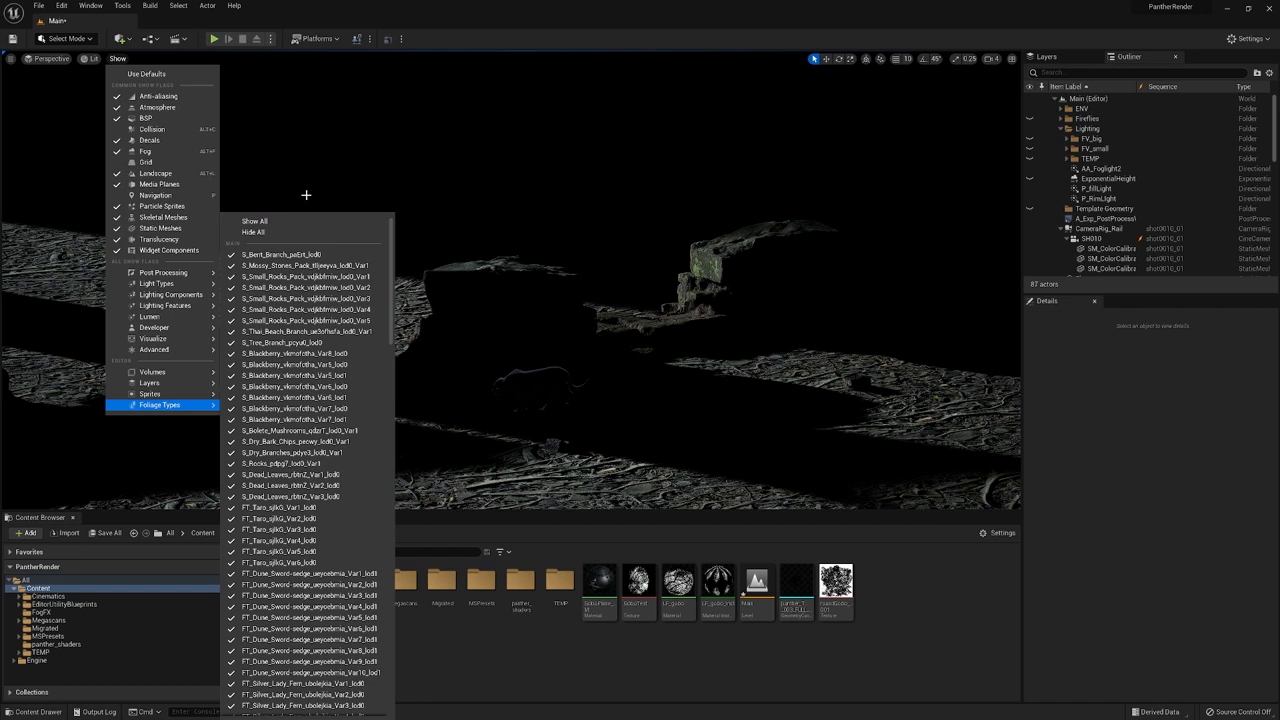
left_click(659, 37)
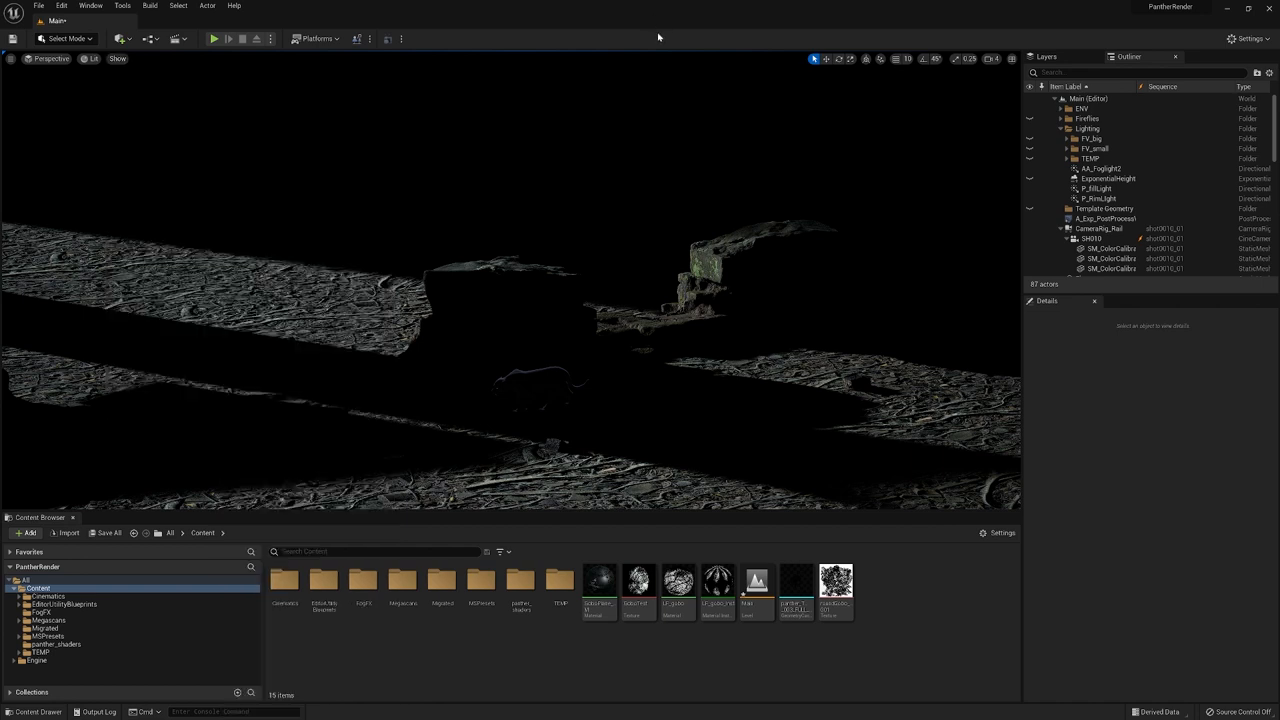
mouse_move(933, 124)
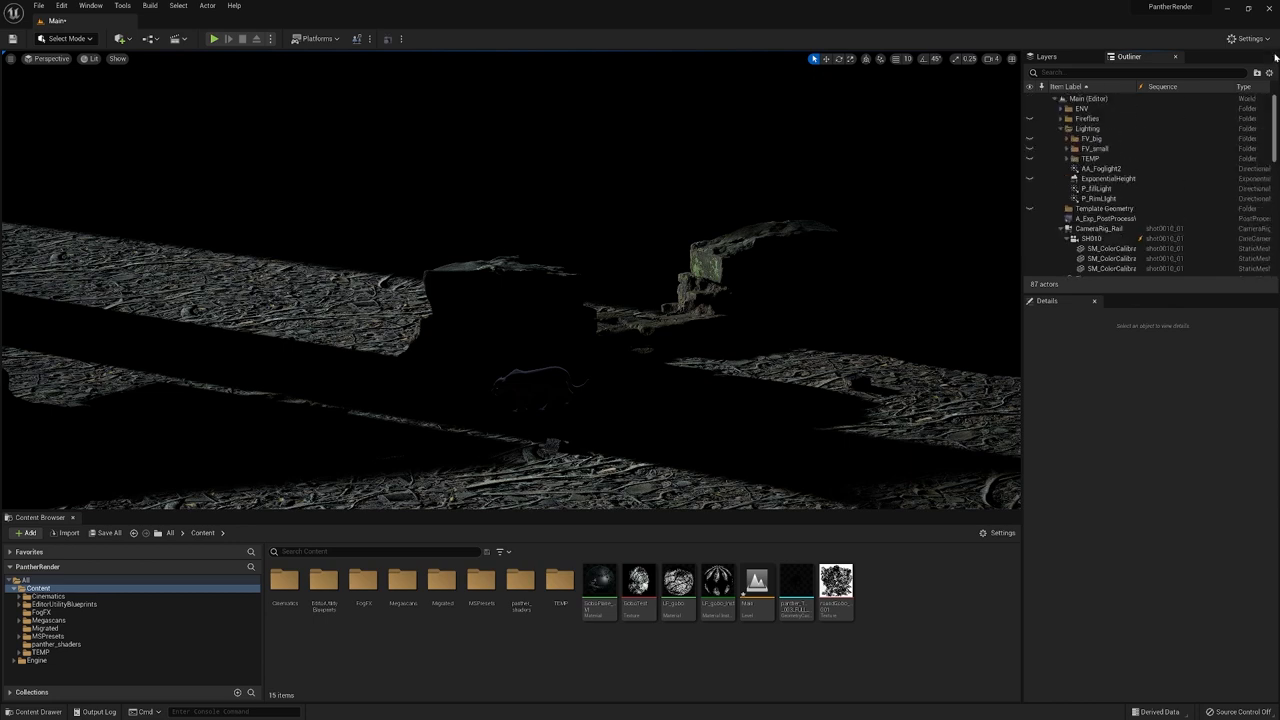
Collapse and hide the FG_ENV foreground folder in the Outliner, then select PantherAnim
scroll("down", 3)
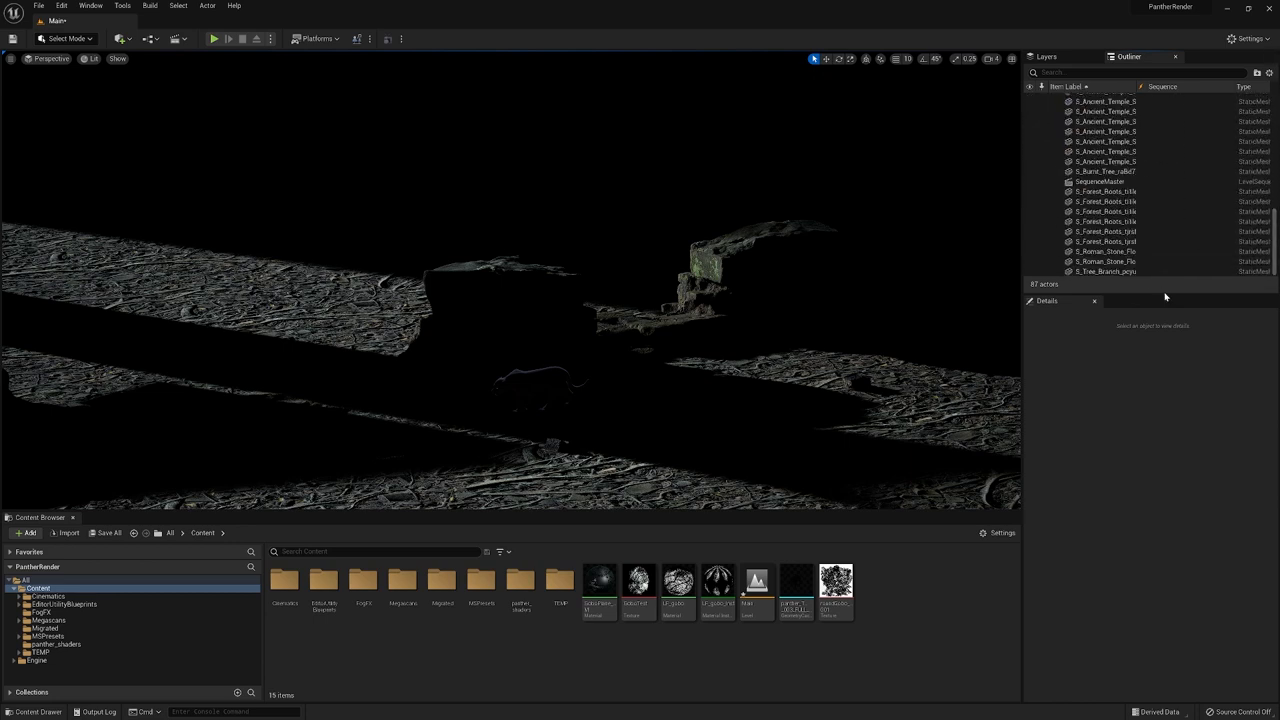
left_click(1105, 313)
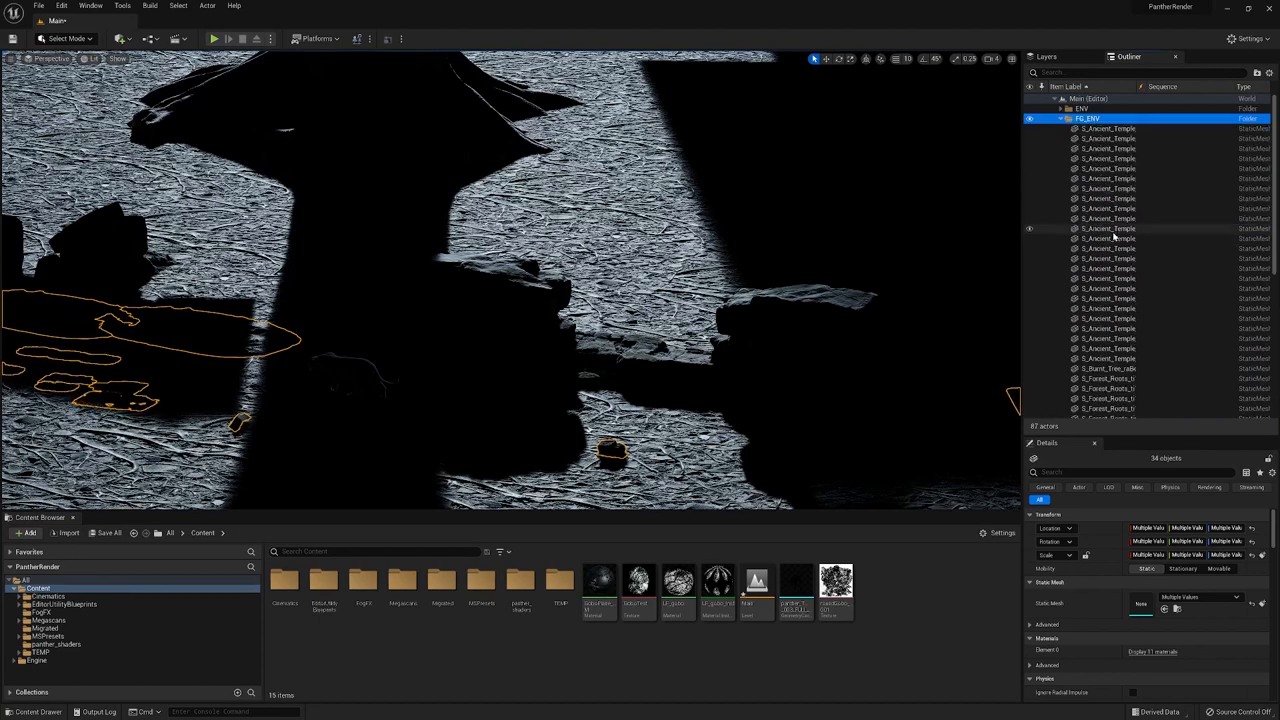
left_click(1061, 118)
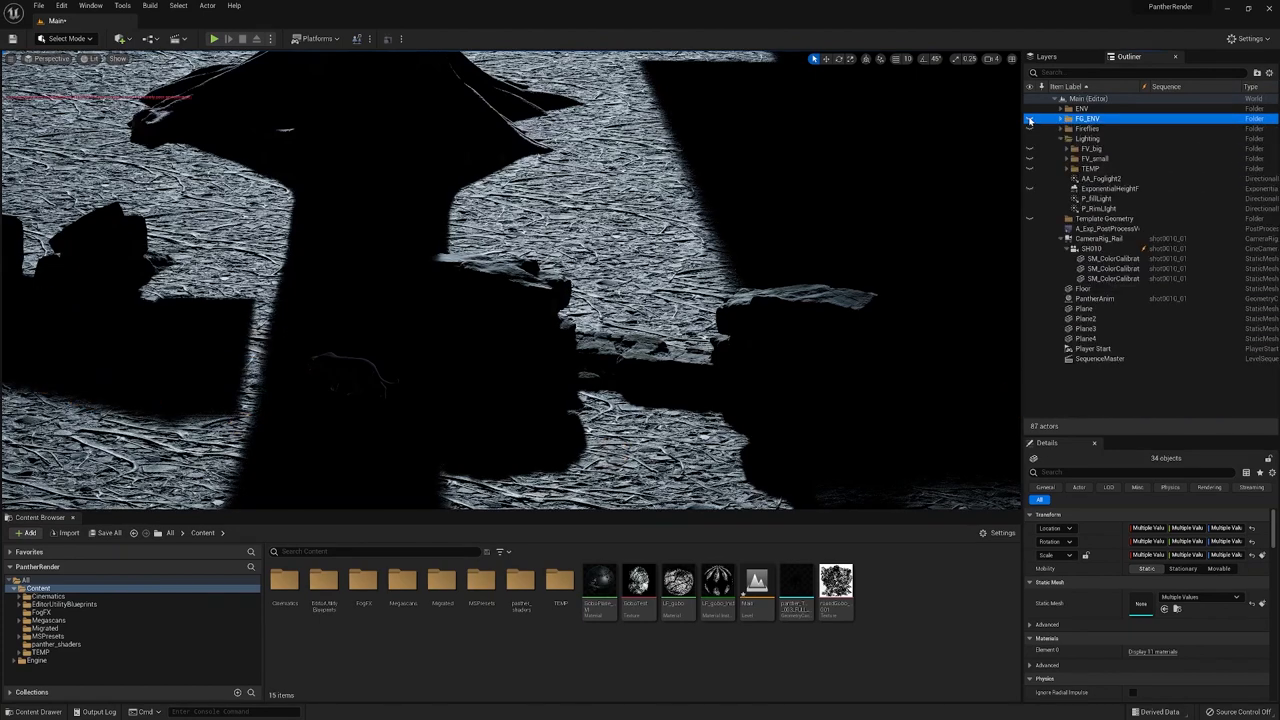
left_click(1099, 389)
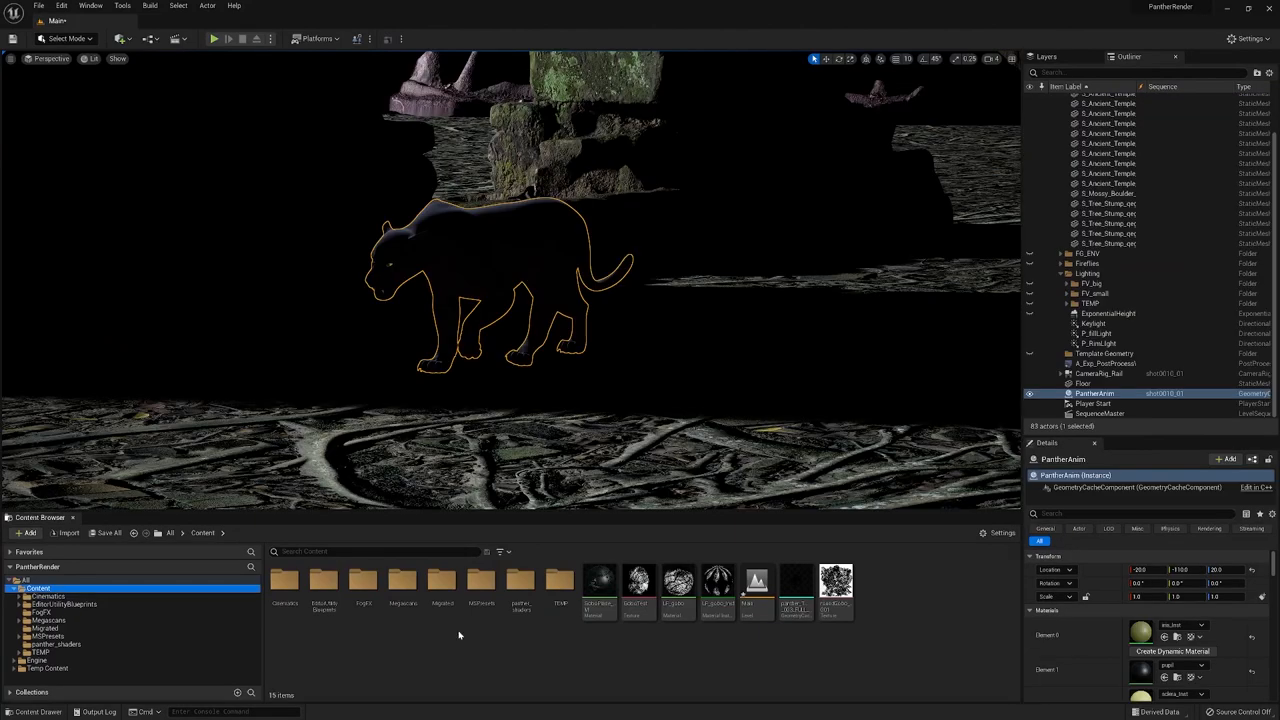
left_click(520, 588)
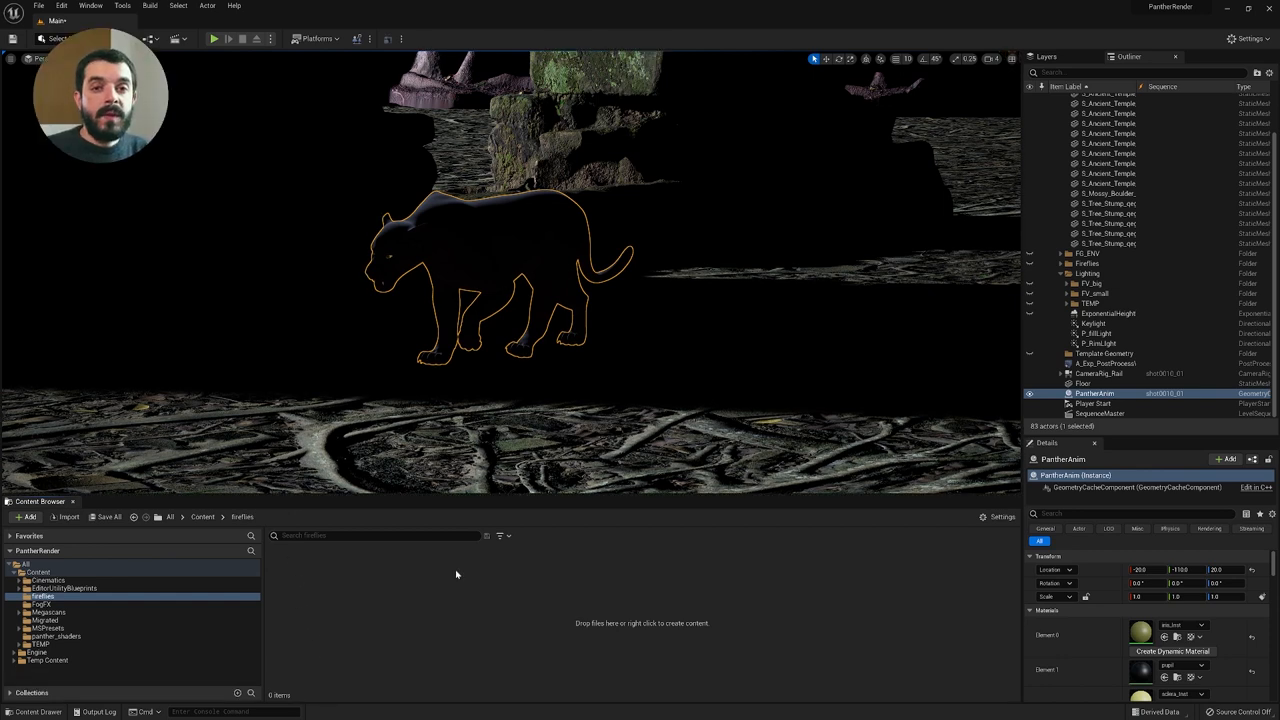
Add a Niagara System called fireflies_NG from the fireflies folder's context menu and open it
right_click(456, 574)
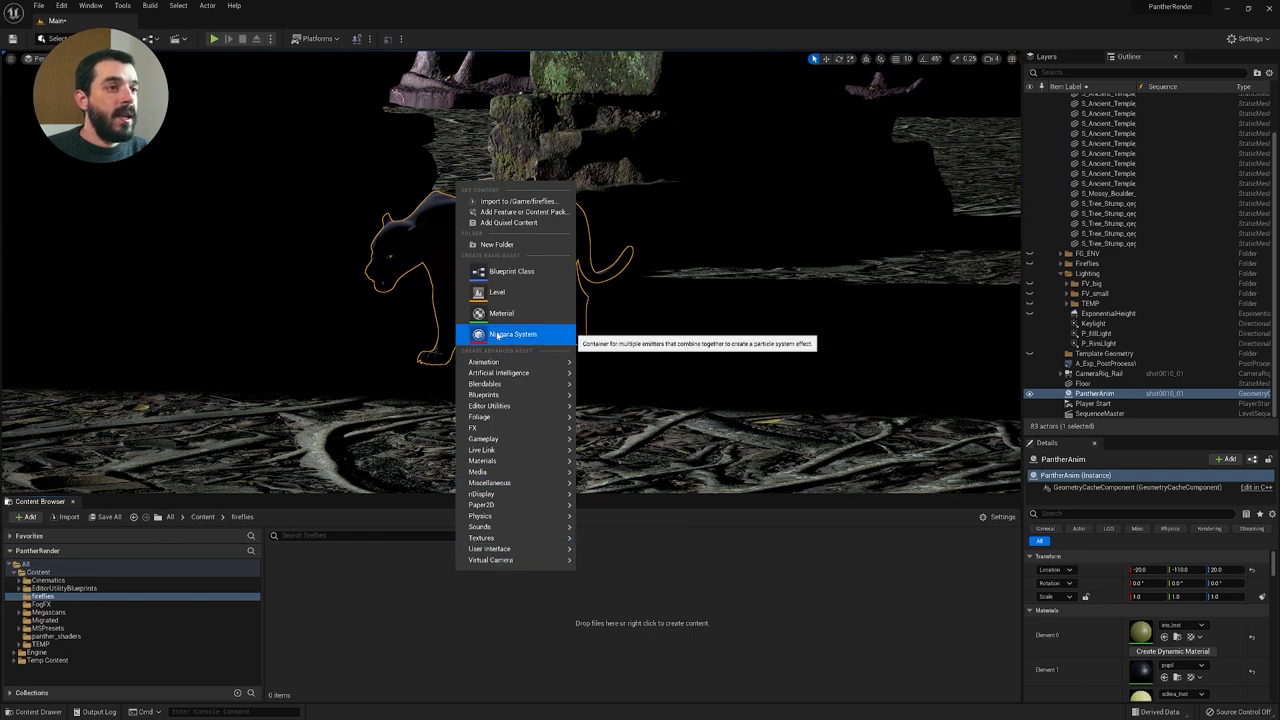
left_click(515, 334)
type("fireflies_NG")
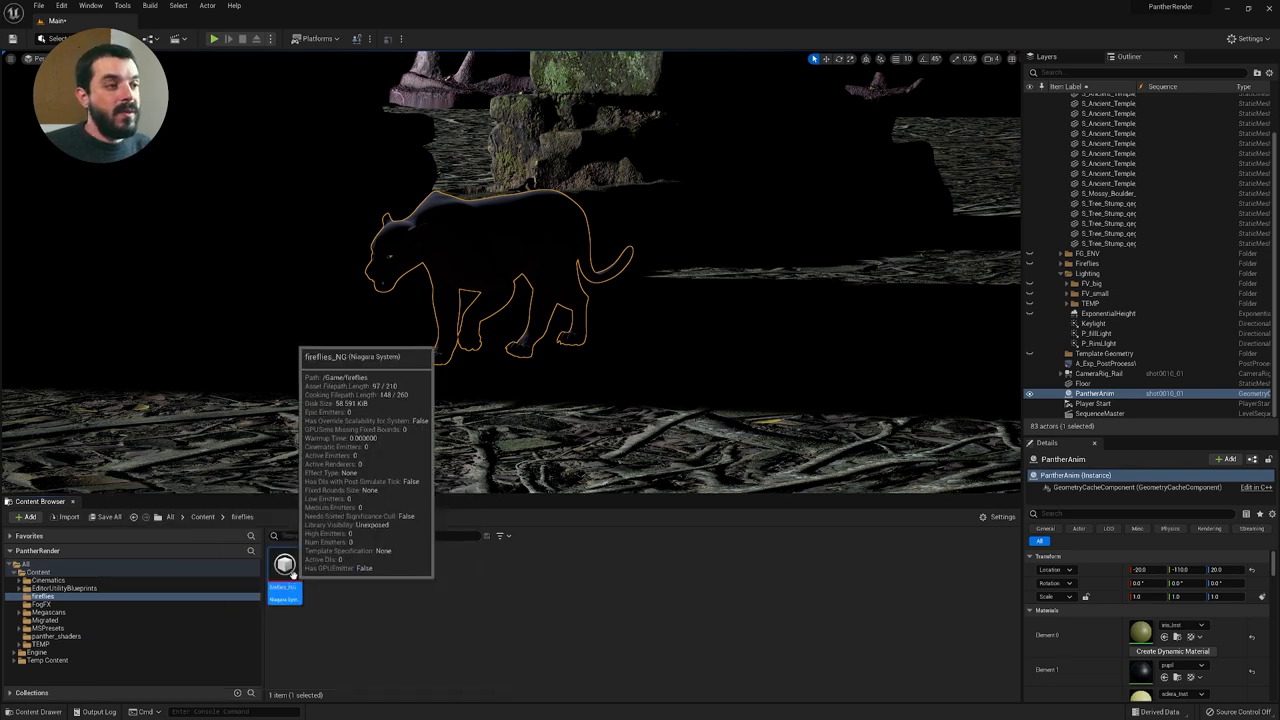
double_click(285, 572)
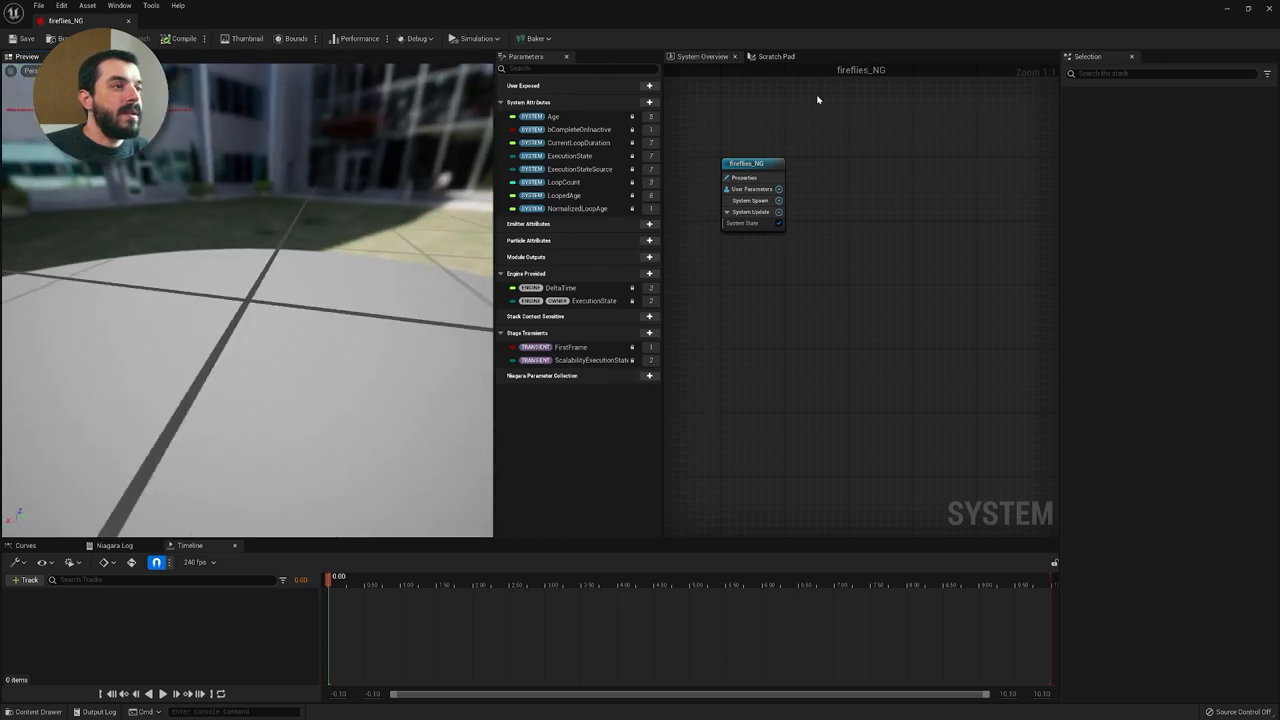
mouse_move(866, 188)
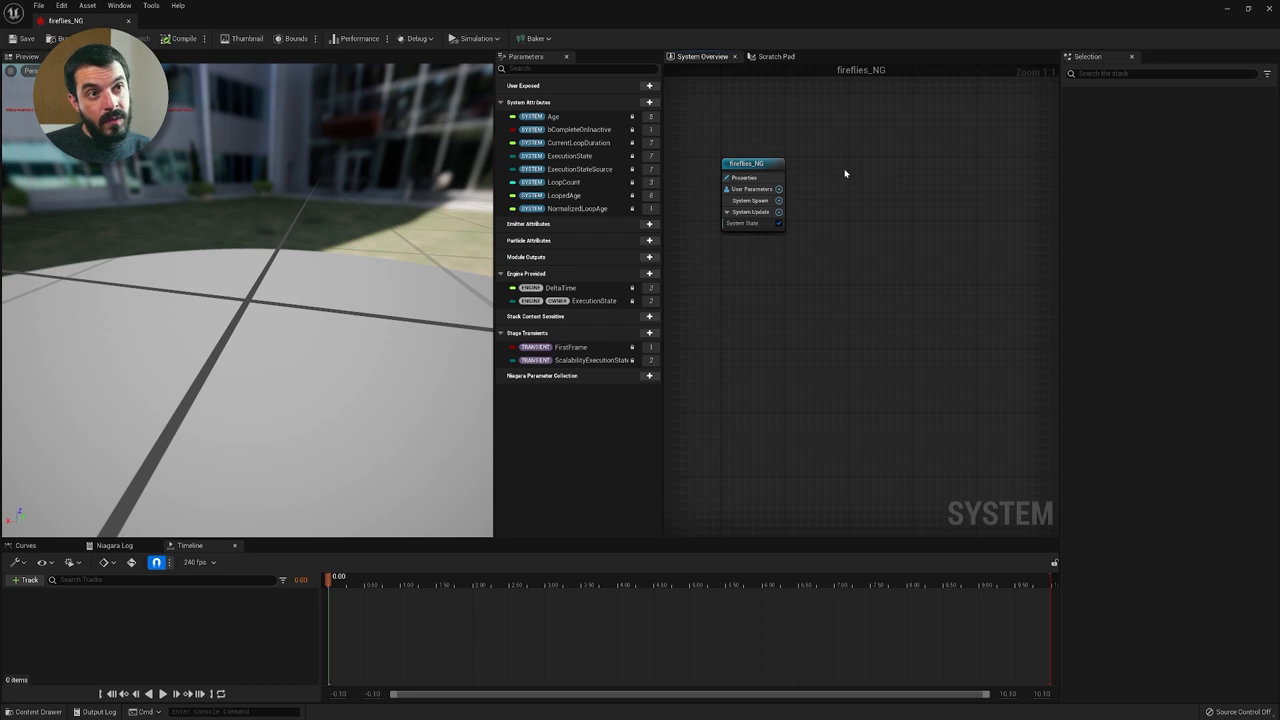
Add a Hanging Particulates emitter template from the System Overview graph's context menu
right_click(845, 174)
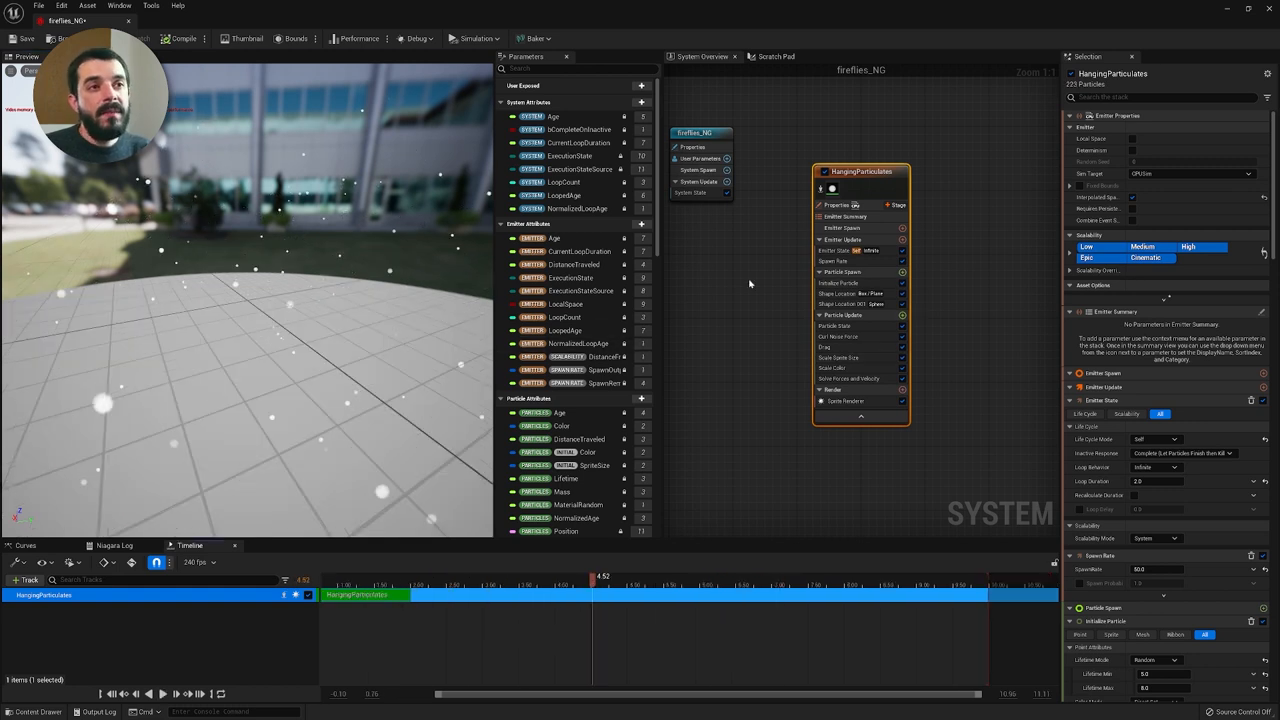
Lower Lifetime Max in HangingParticulates' Initialize Particle module
left_click(696, 133)
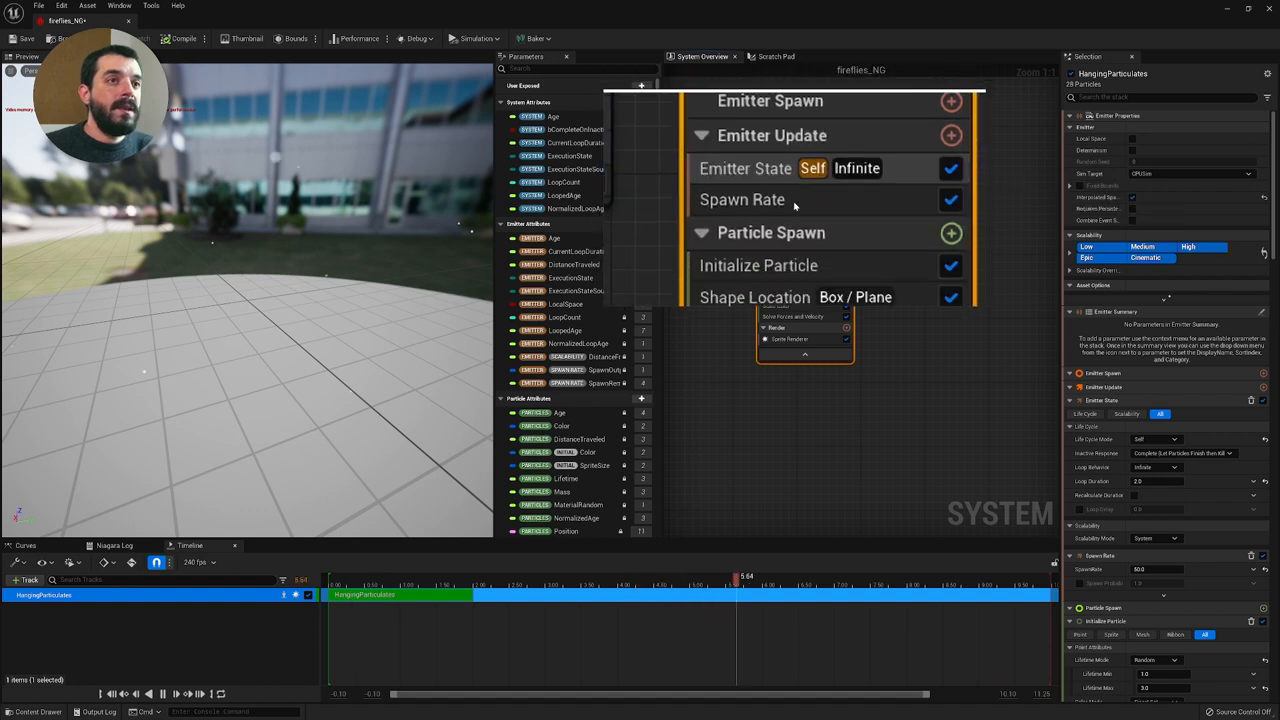
left_click(750, 203)
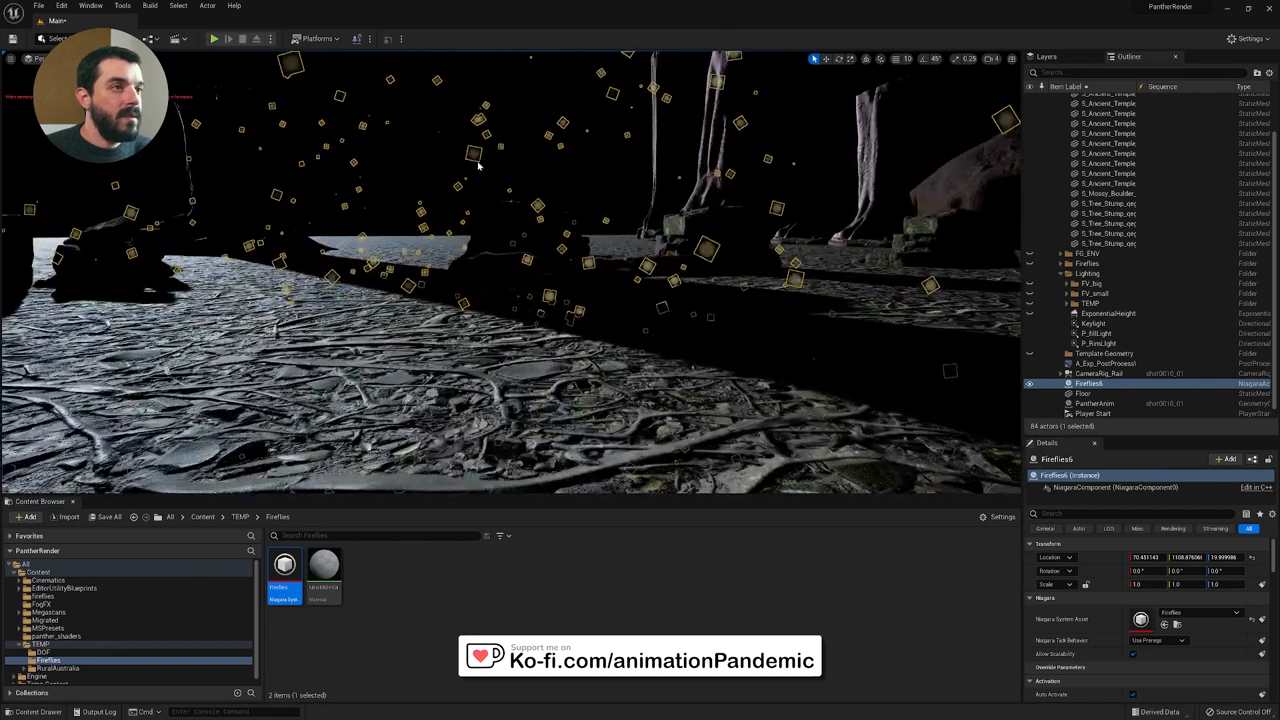
left_click(1111, 374)
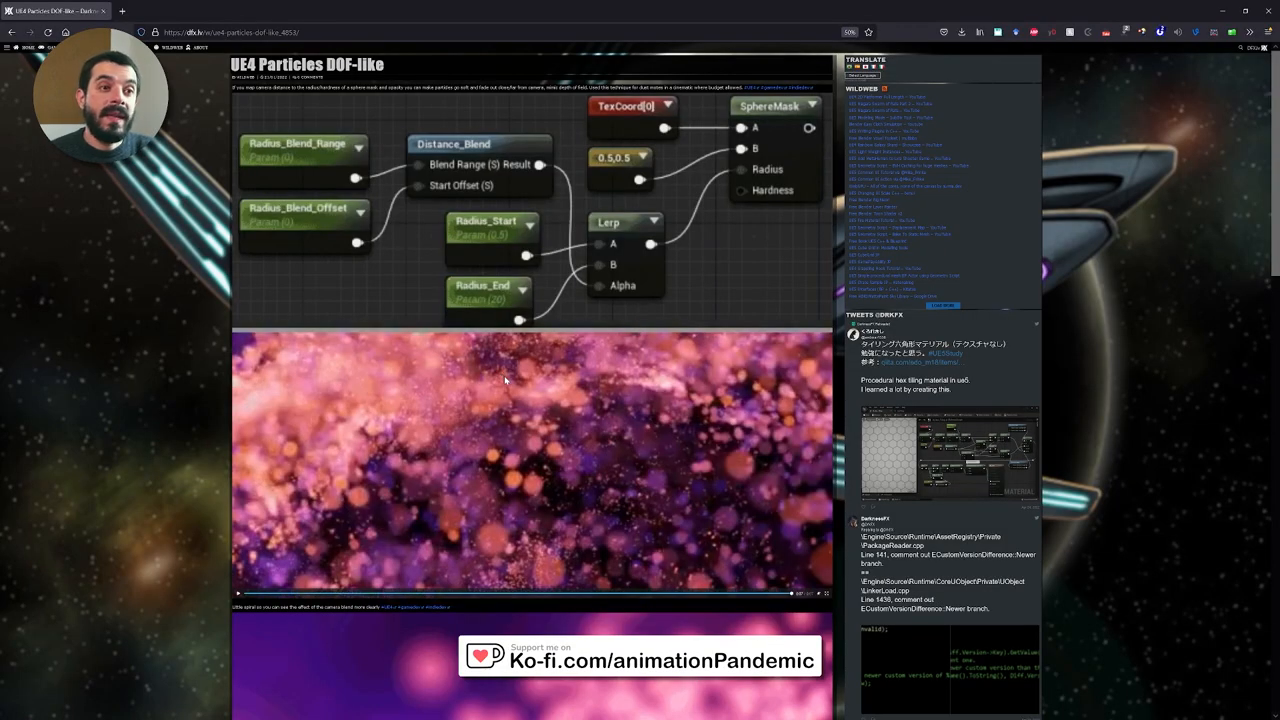
scroll("down", 3)
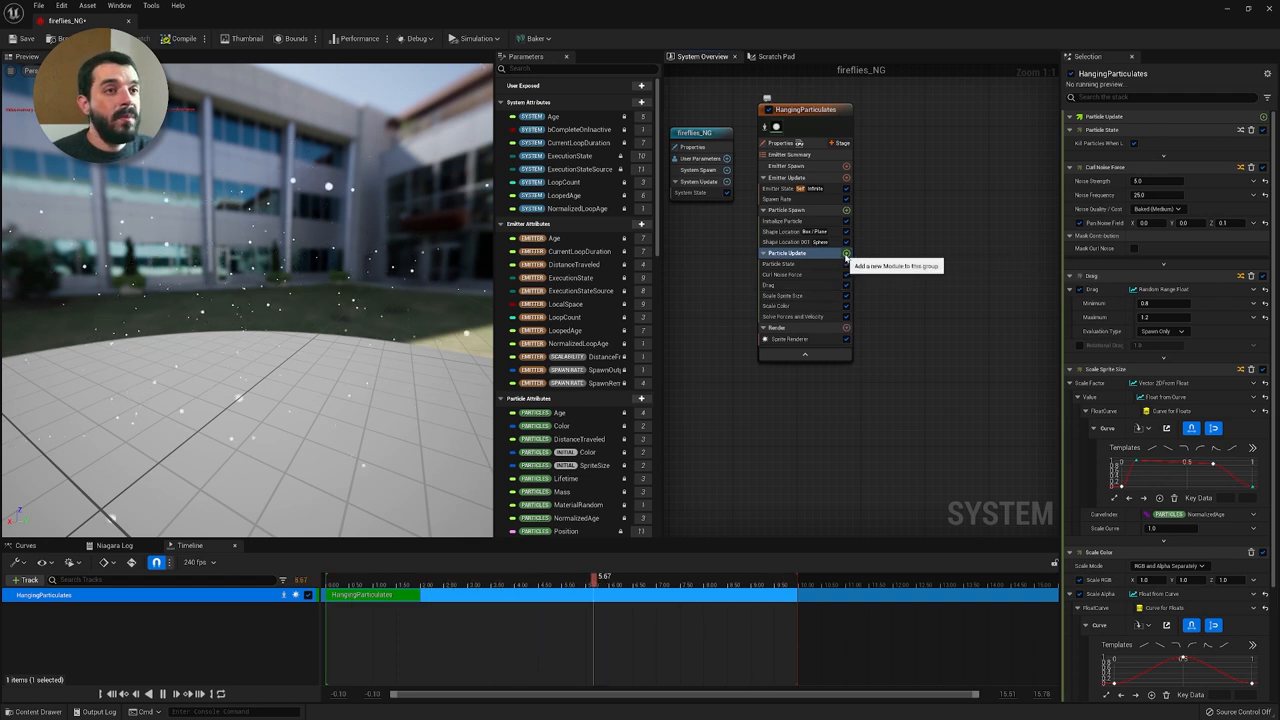
Add Vector Noise Force to Particle Update with a set Force Amount, then reselect Particle Update
left_click(844, 254)
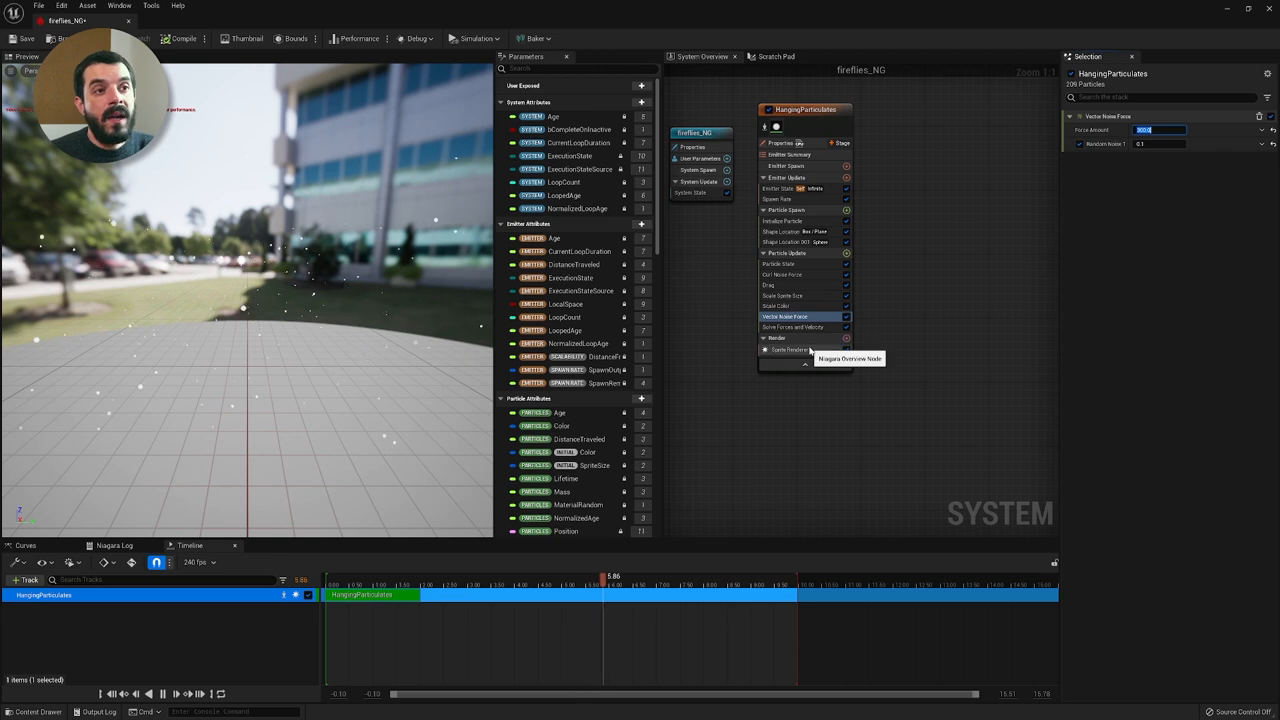
left_click(790, 253)
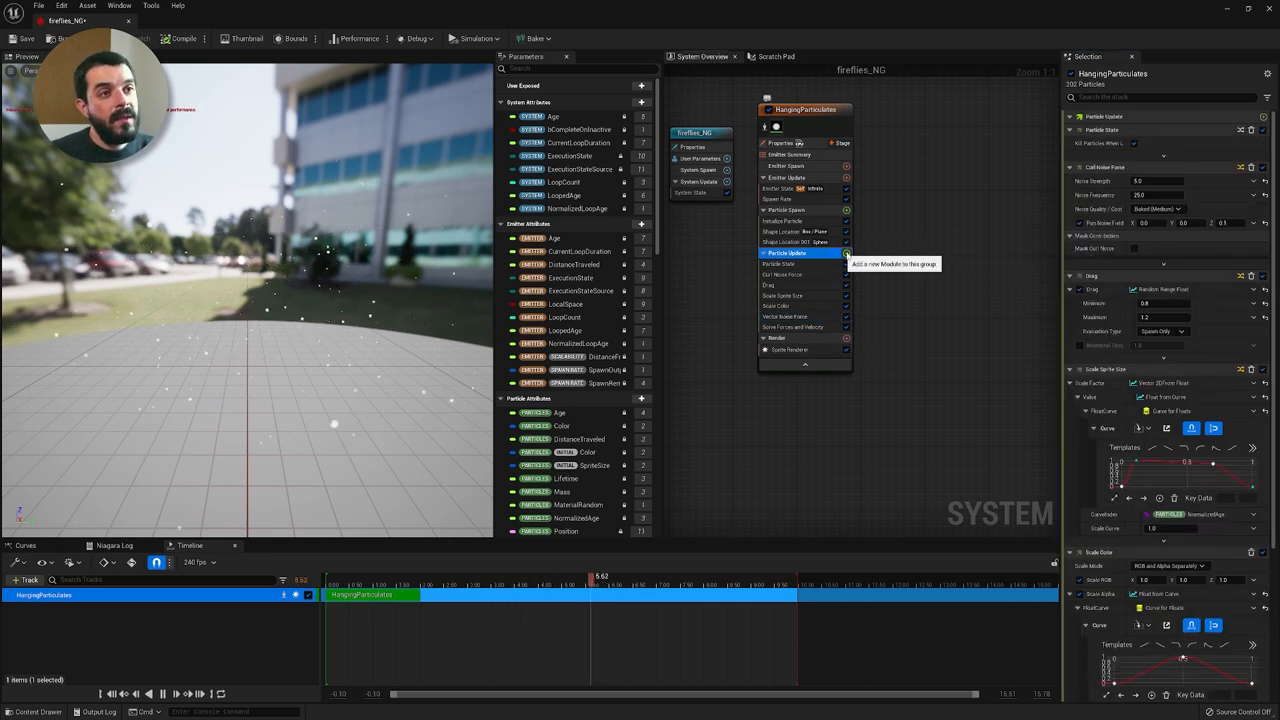
Search 'scale' in Particle Update's Add new Module menu and add Scale Color
left_click(846, 252)
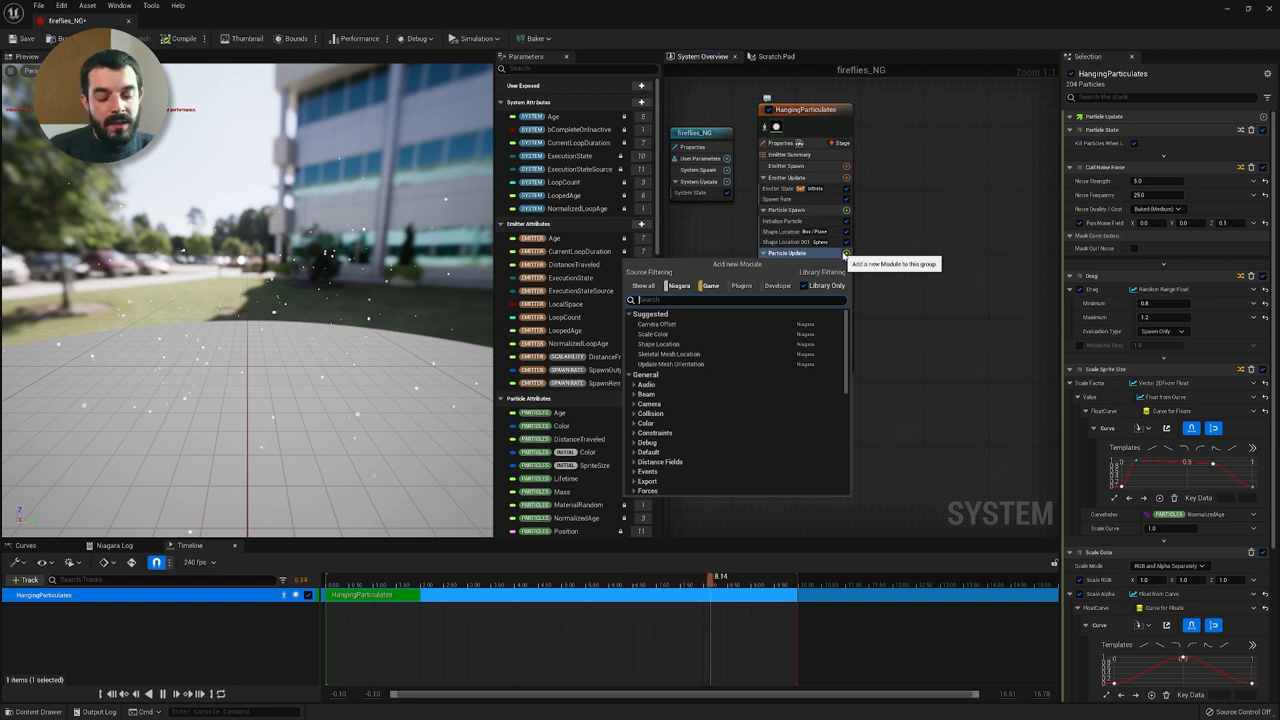
type("scale")
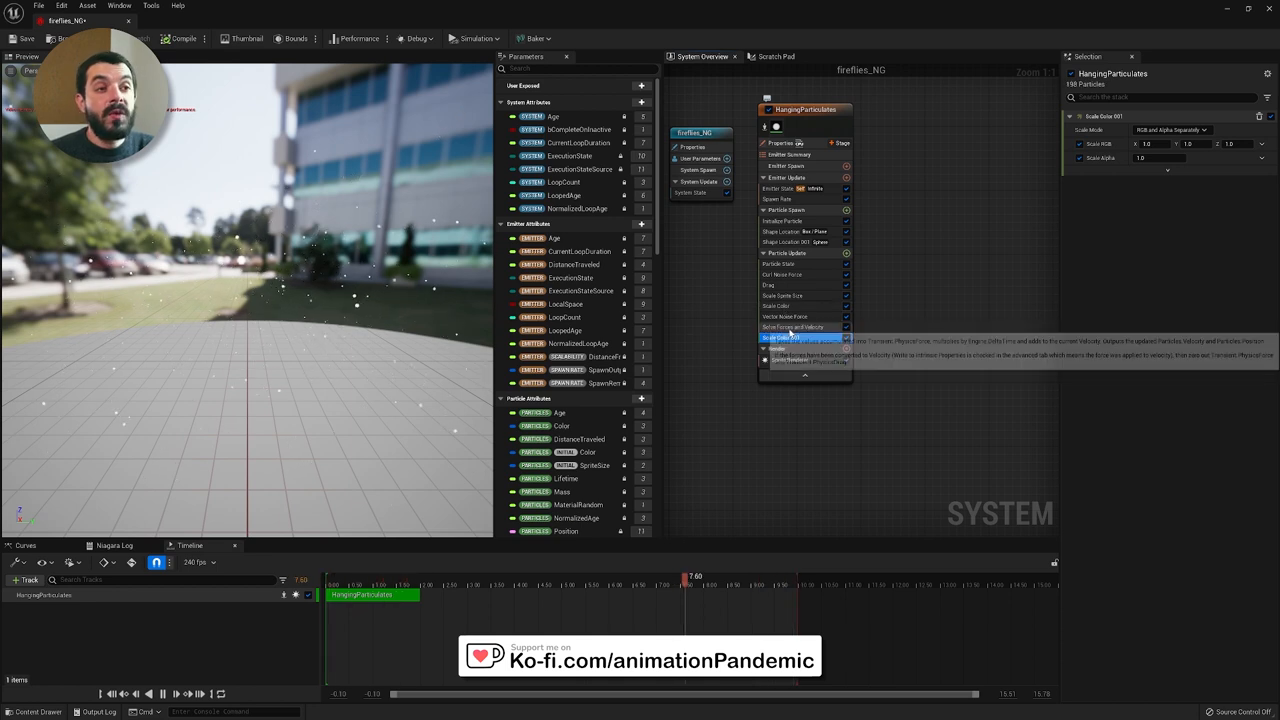
Set the second Scale Color to RGBA Linear Color Curve with a warm yellow gradient stop
left_click(793, 327)
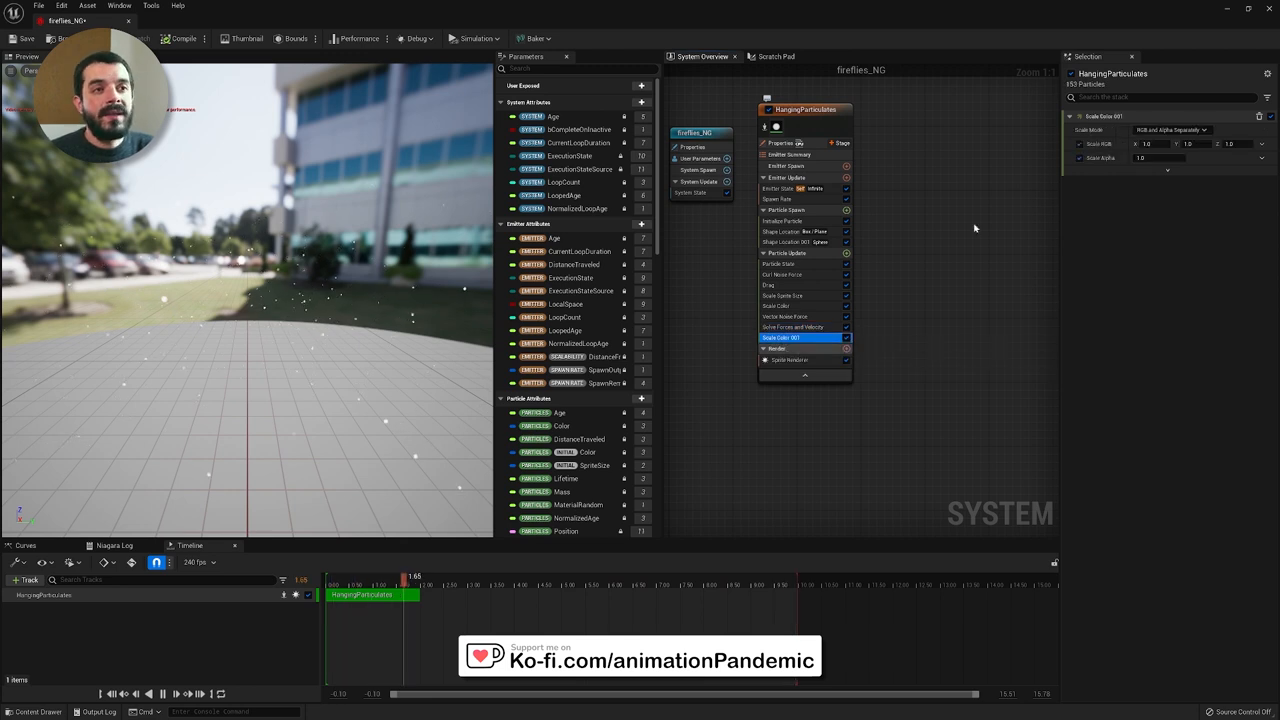
left_click(1178, 130)
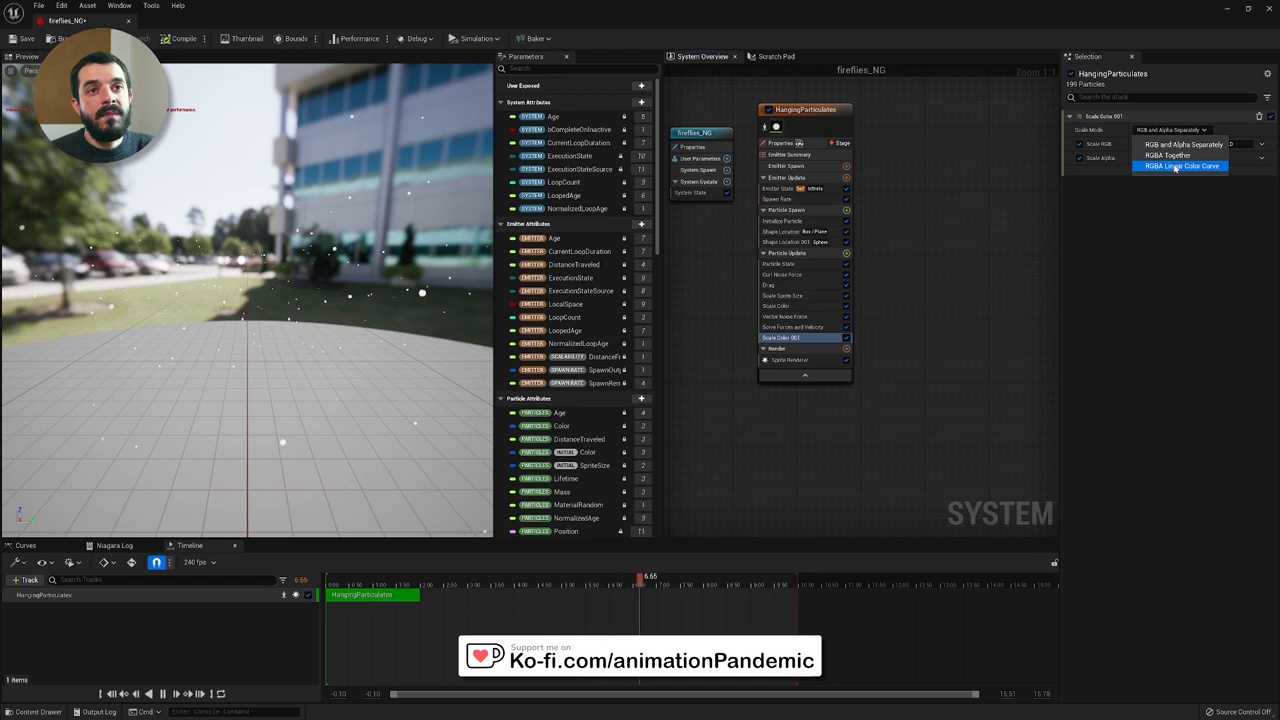
left_click(1177, 165)
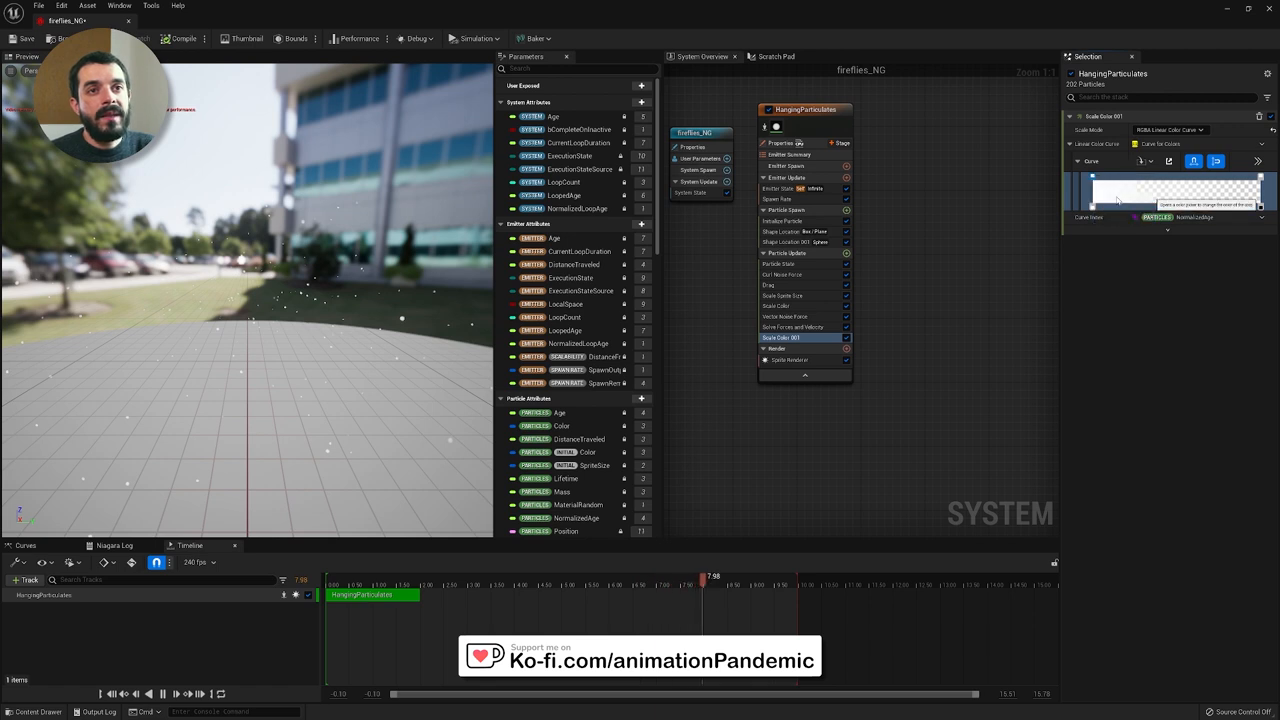
left_click(1171, 190)
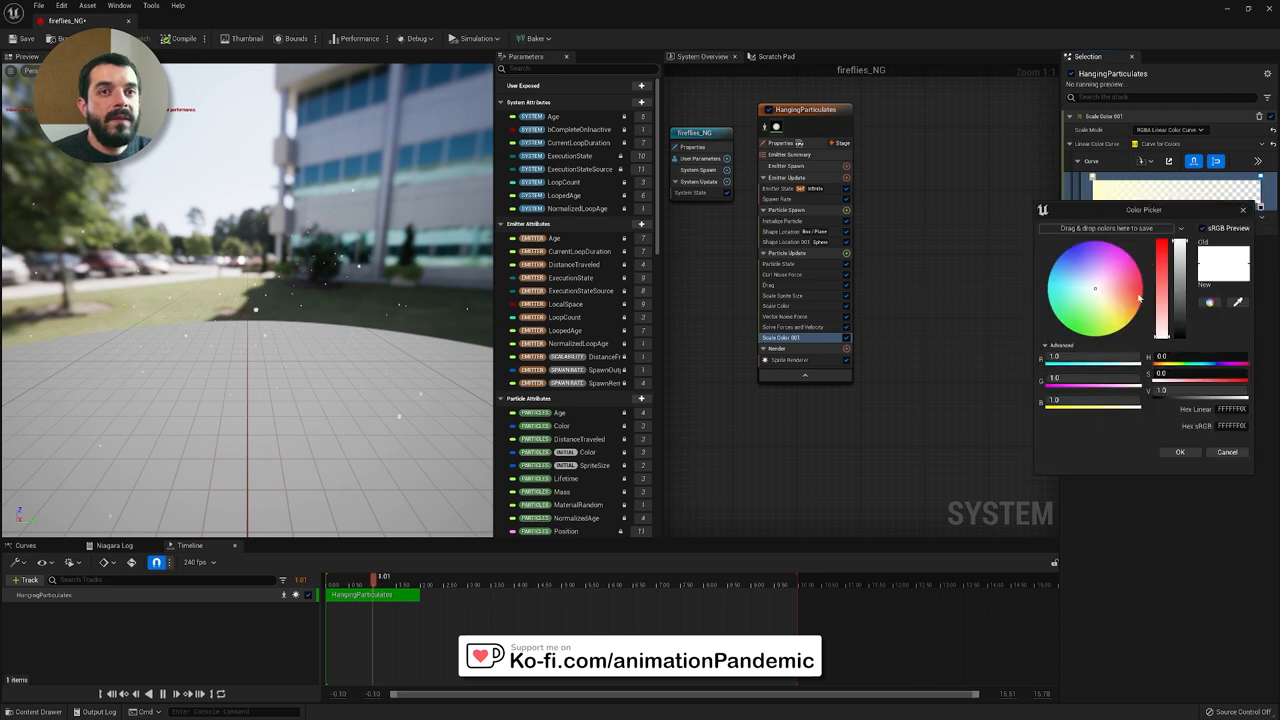
left_click(1105, 302)
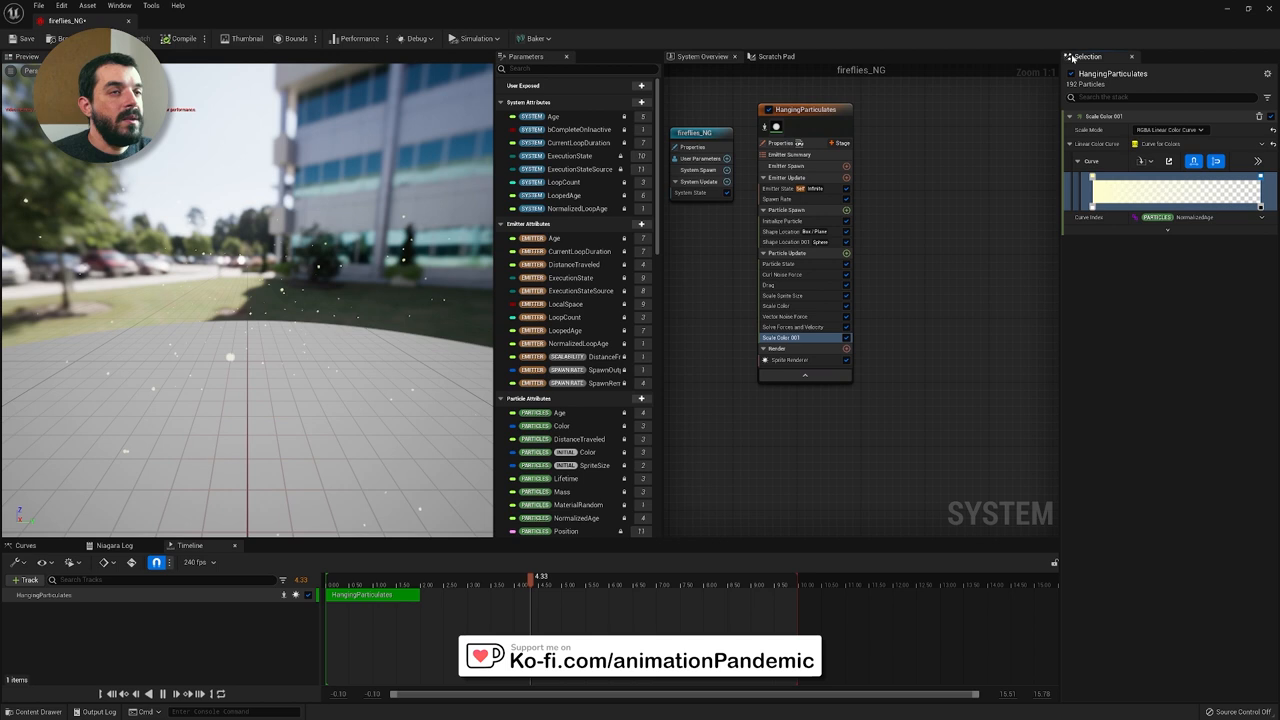
left_click(787, 221)
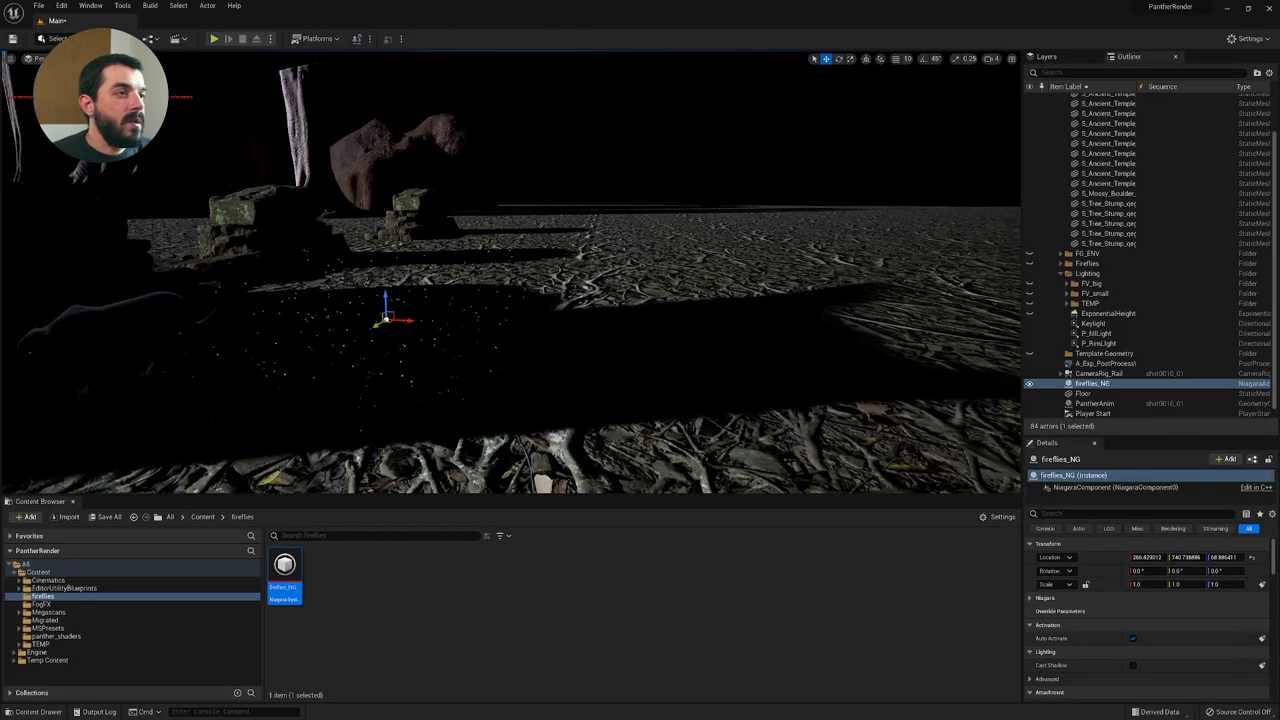
Select the Floor and pilot the SH010 cine camera to preview the shot
left_click(1077, 392)
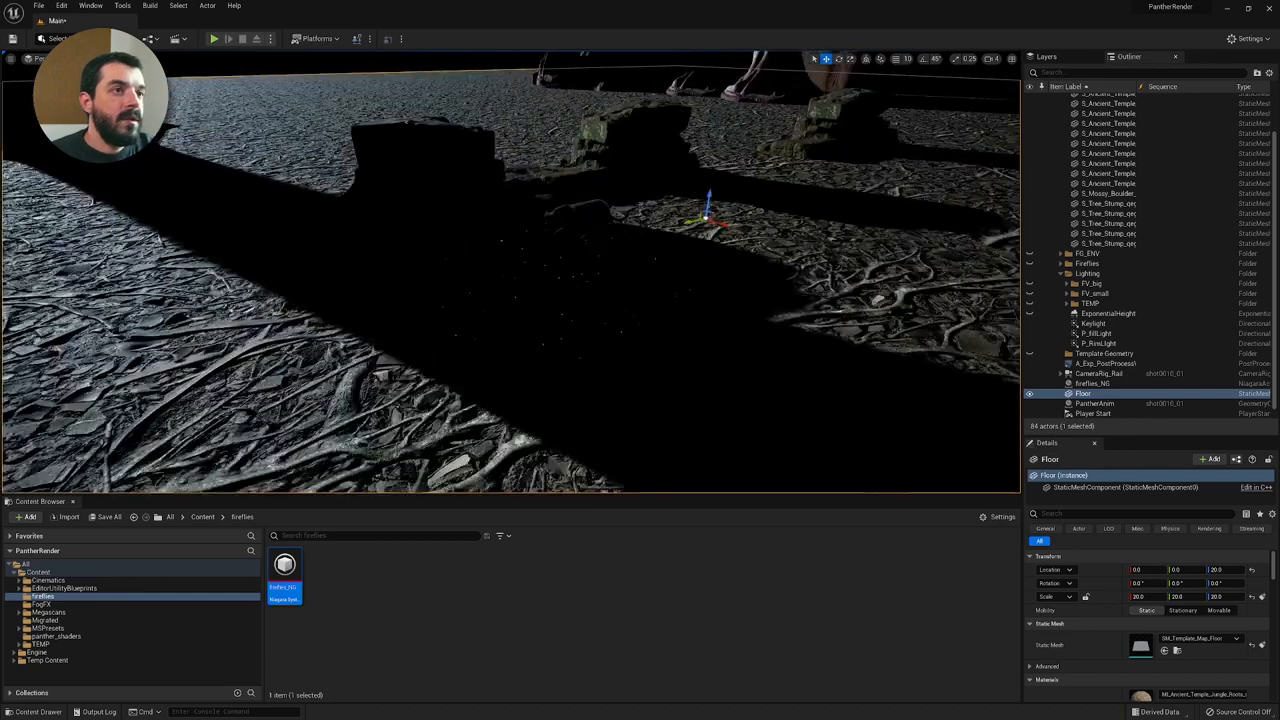
left_click(1080, 383)
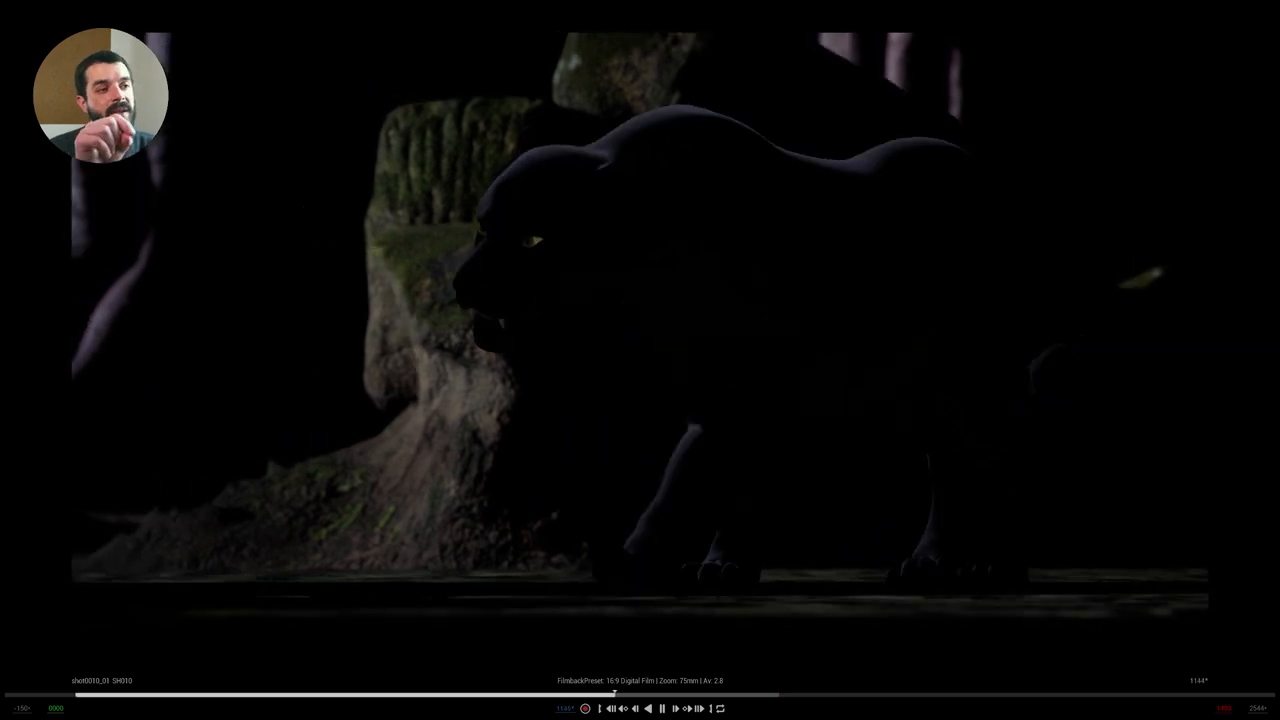
Open the fireflies_NG Niagara System from the Content Browser
left_click(662, 709)
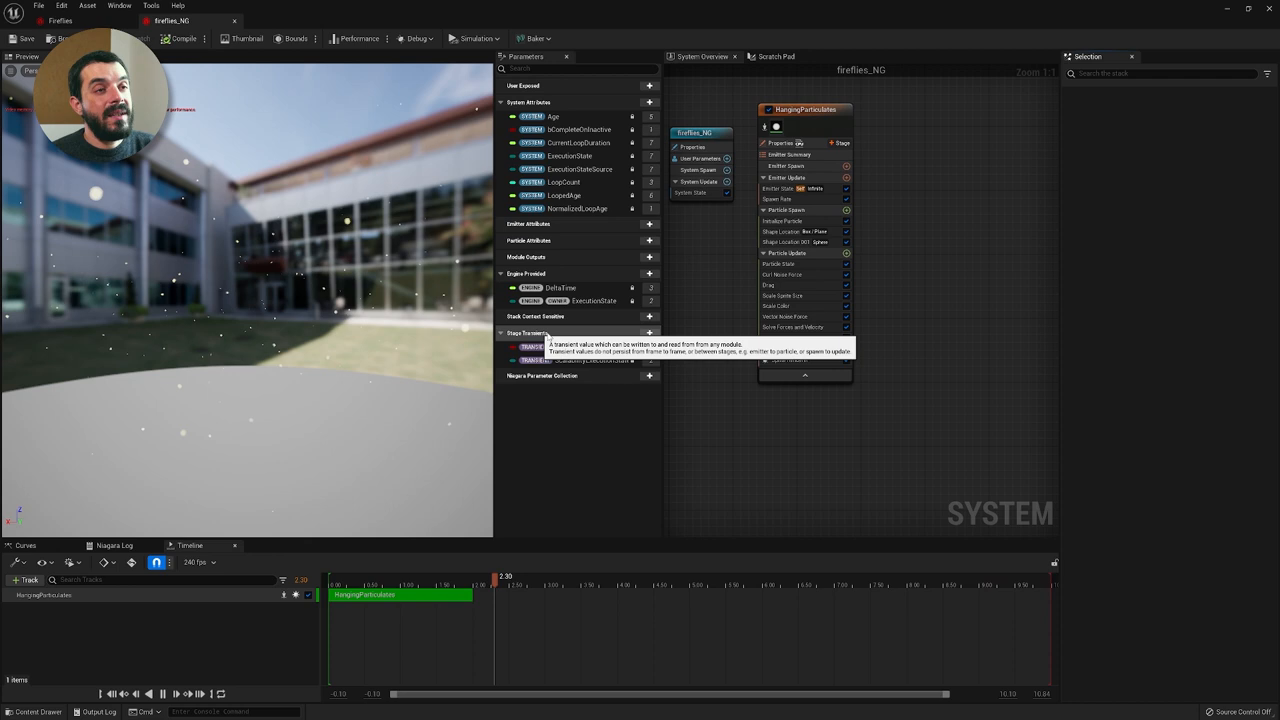
Inspect Scale Sprite Size, view the pilot camera shot in Main, then return to fireflies_NG
left_click(800, 295)
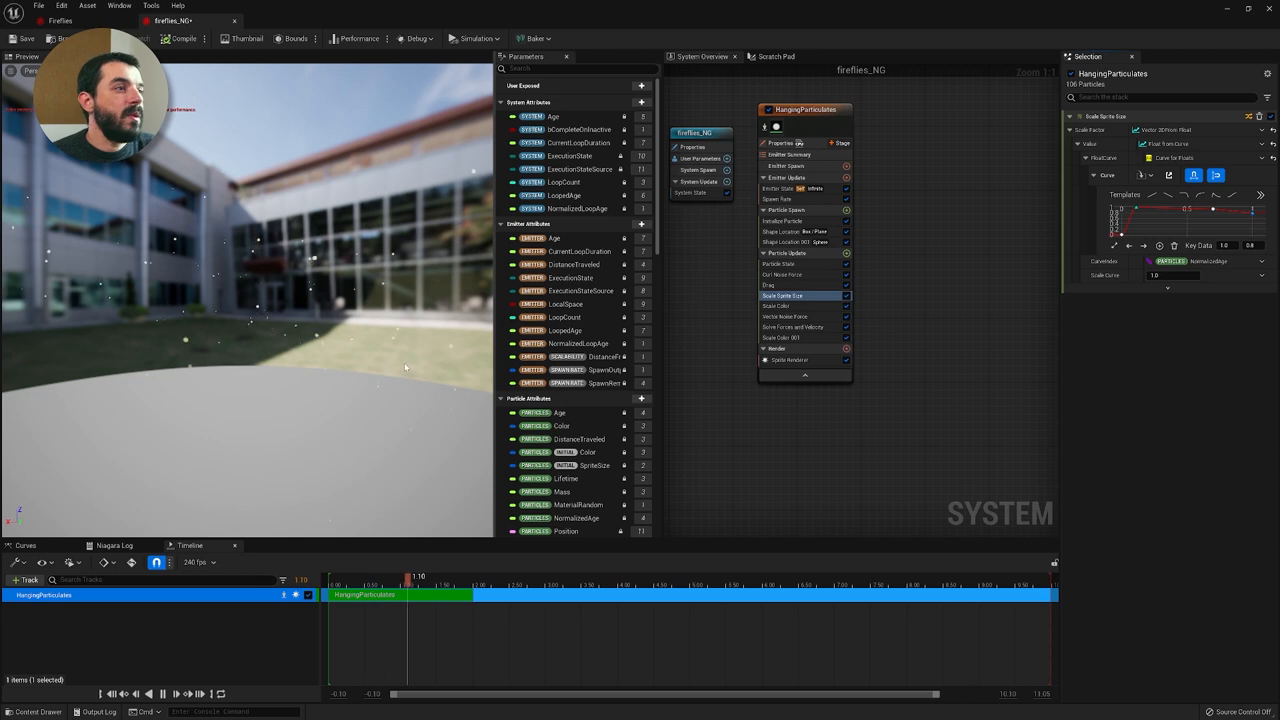
left_click(177, 686)
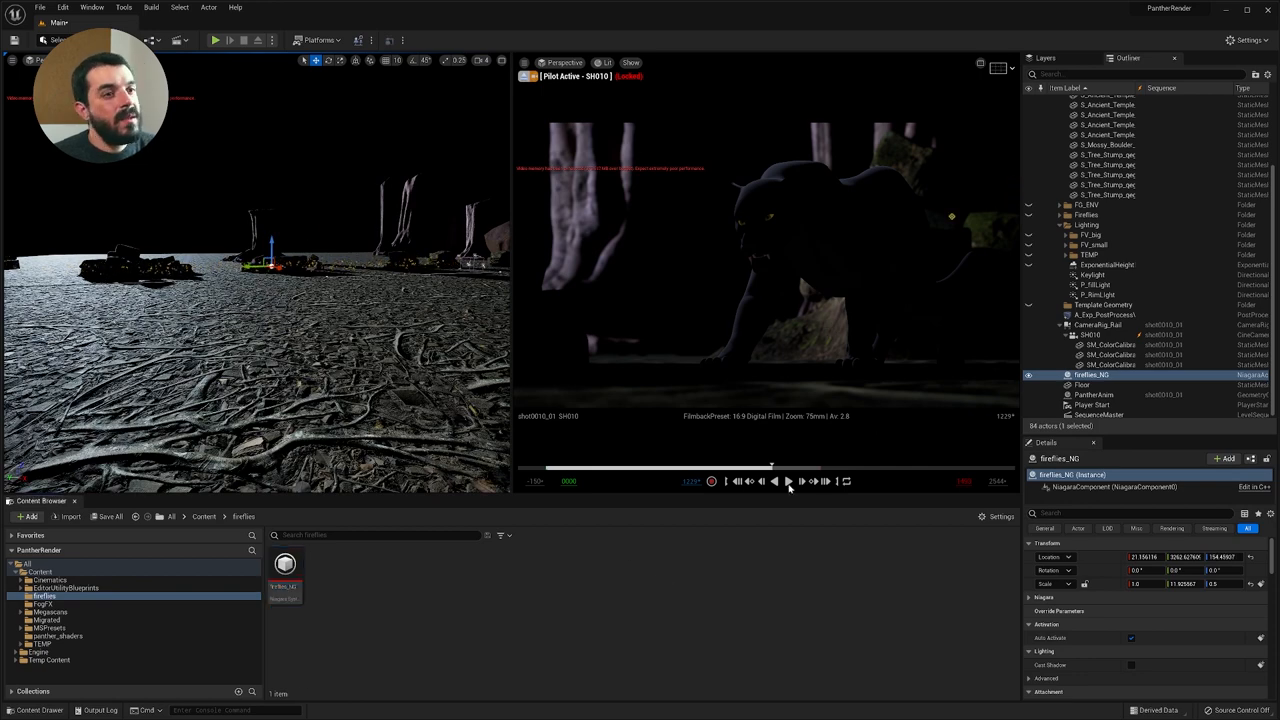
left_click(1105, 365)
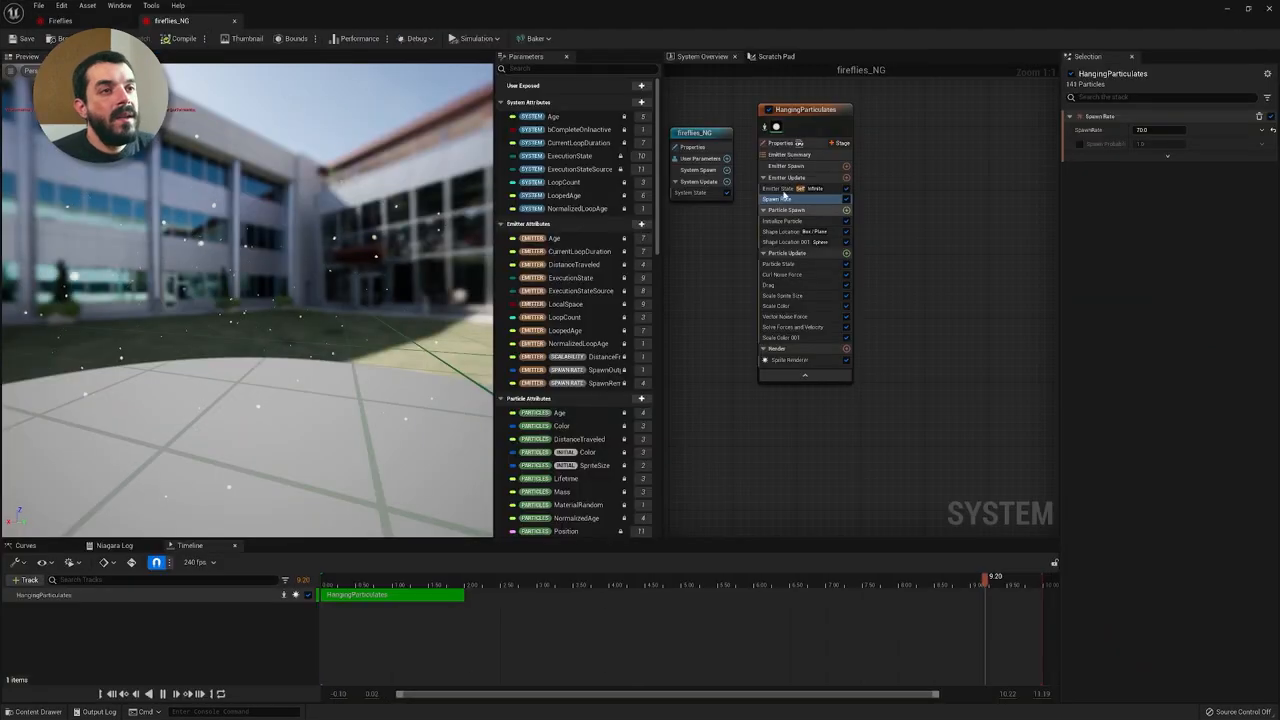
Enter a new Force Amount for the Vector Noise Force module
left_click(787, 221)
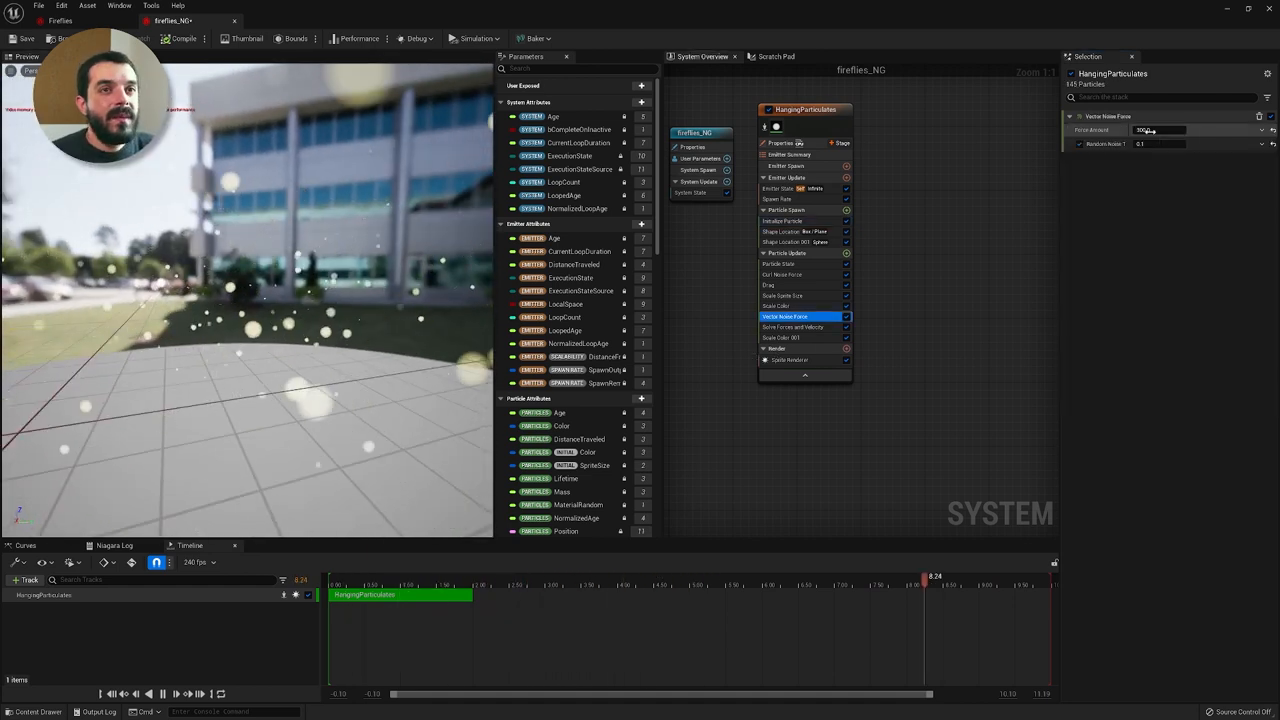
left_click(1195, 130)
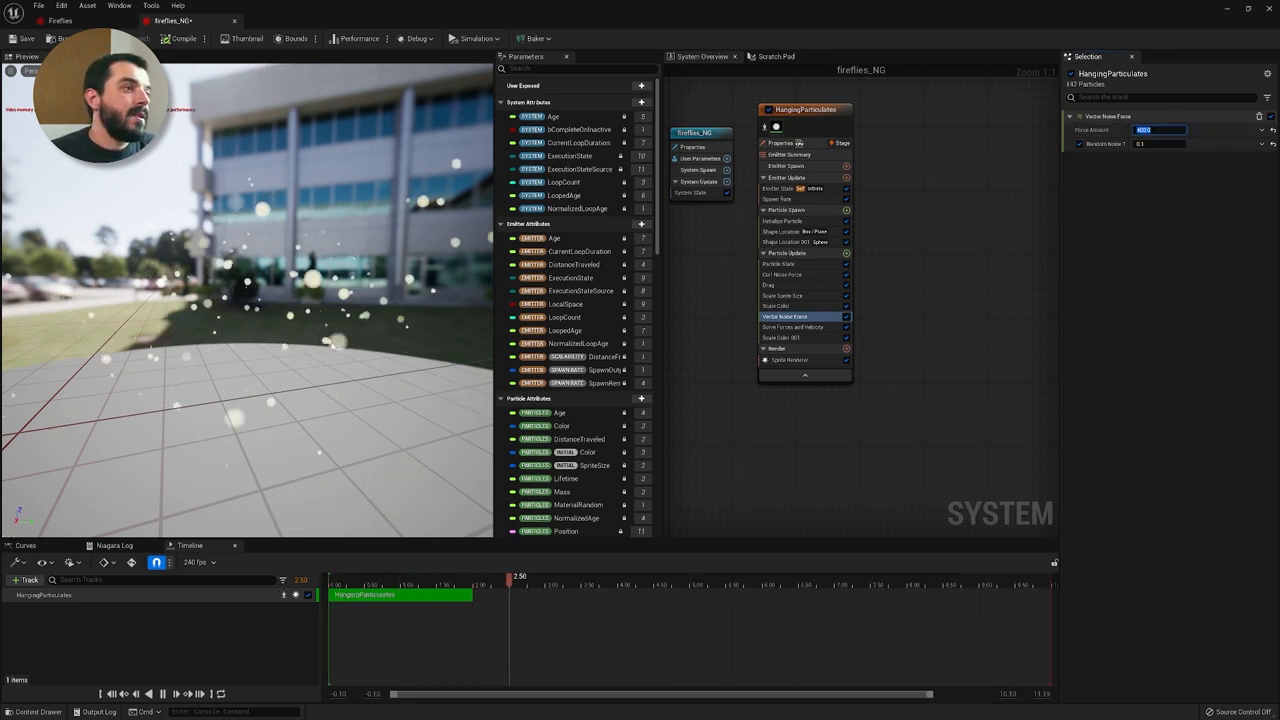
left_click(777, 285)
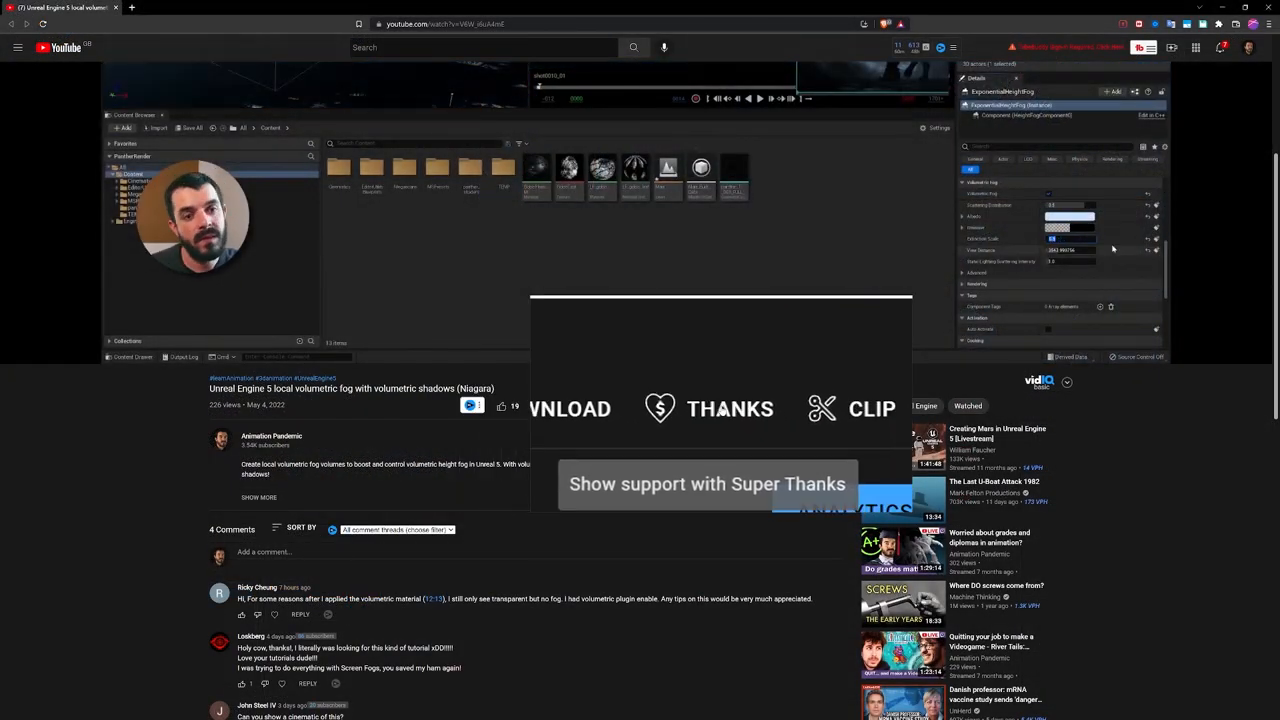
Open the Super Thanks dialog for Animation Pandemic's fog tutorial video
left_click(730, 408)
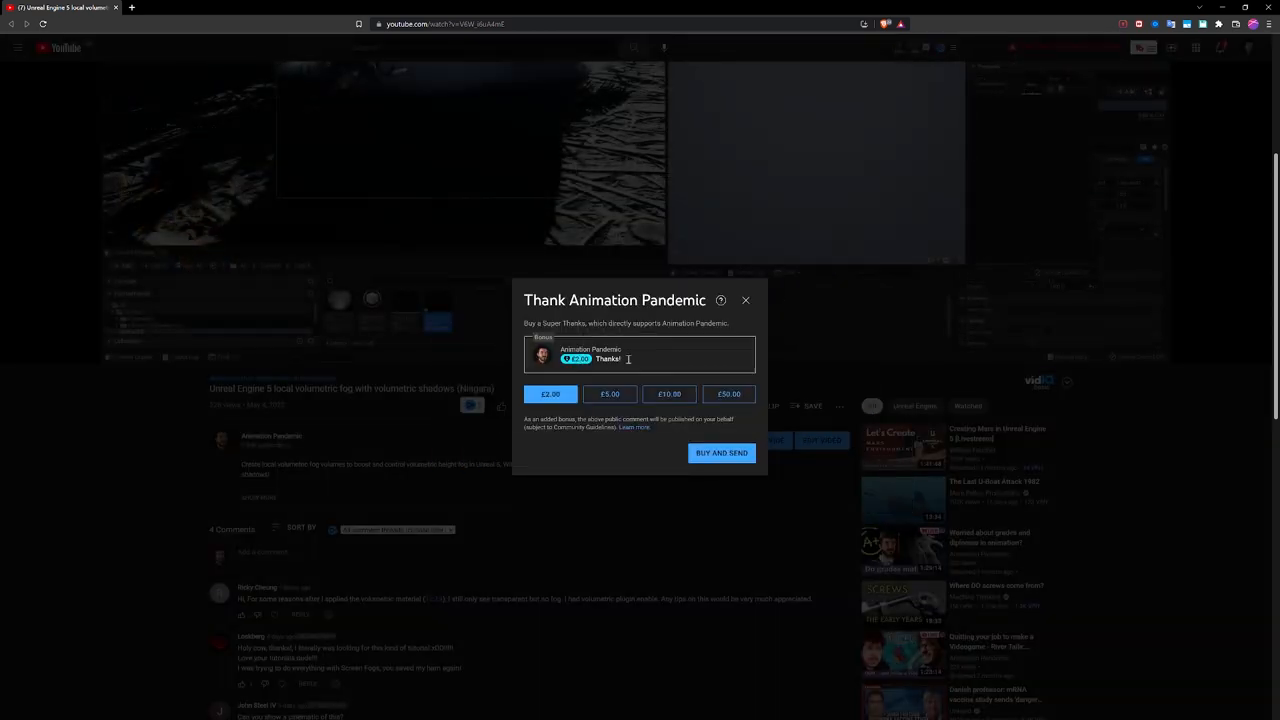